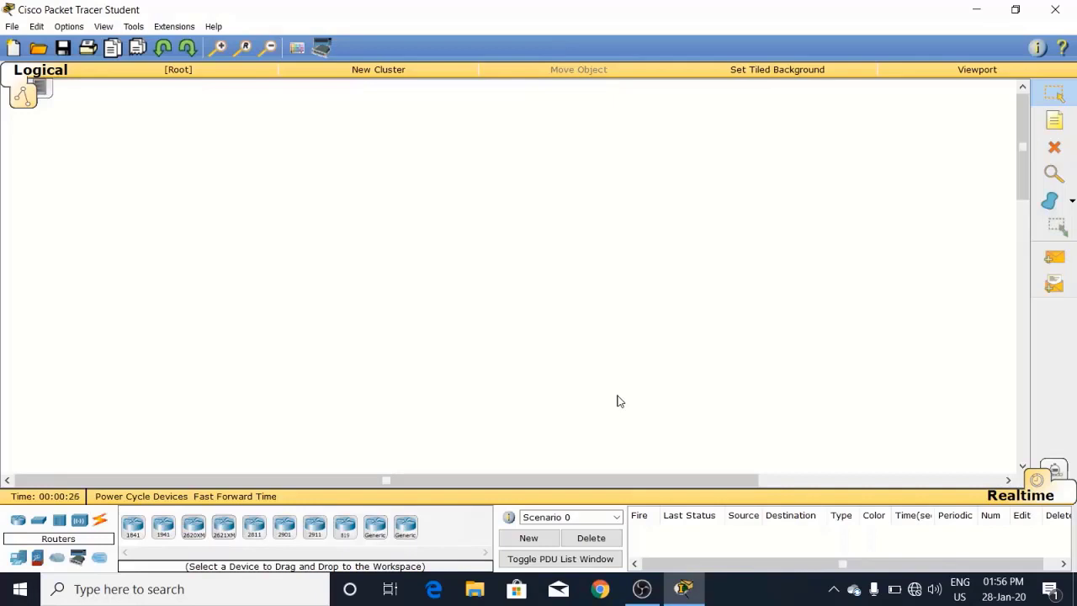
{"action": "mouse_move", "coordinate": [109, 414]}
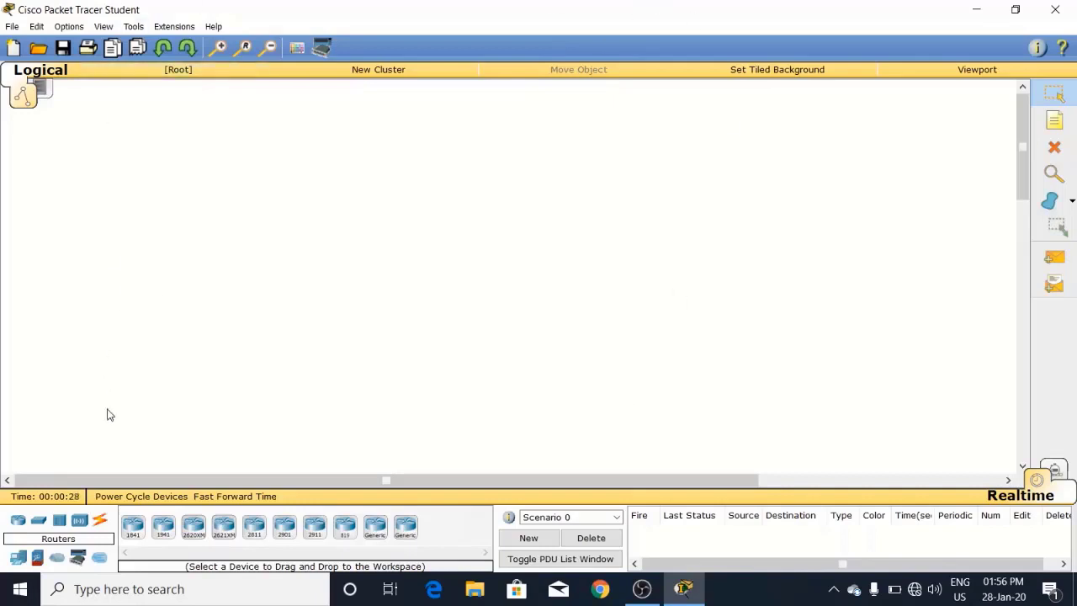
Place the 1841 router, 2950-24 switch and PC, and cable PC0 to Switch0.
{"action": "left_click_drag", "start_coordinate": [131, 526], "coordinate": [337, 202]}
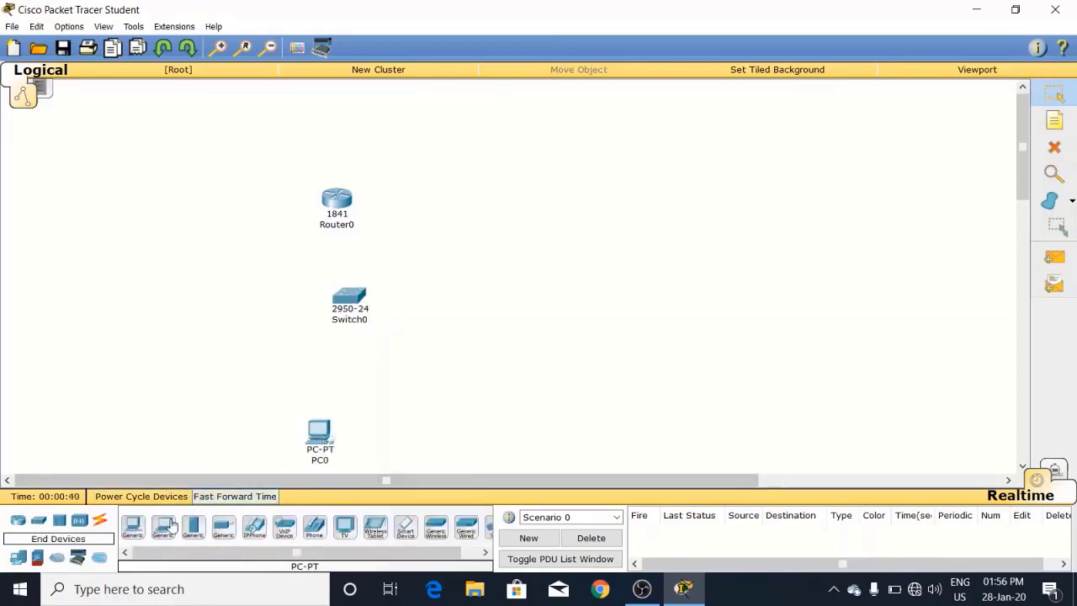
{"action": "left_click", "coordinate": [162, 526]}
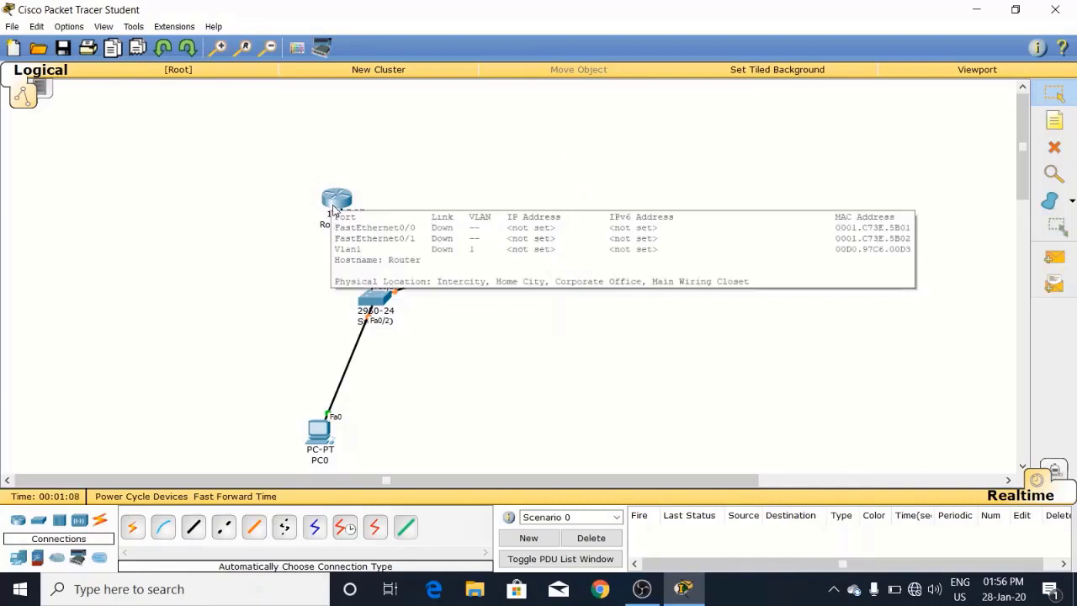
Add Server0 and cable both Router0 and Server0 to Switch0 with automatic cables.
{"action": "double_click", "coordinate": [336, 199]}
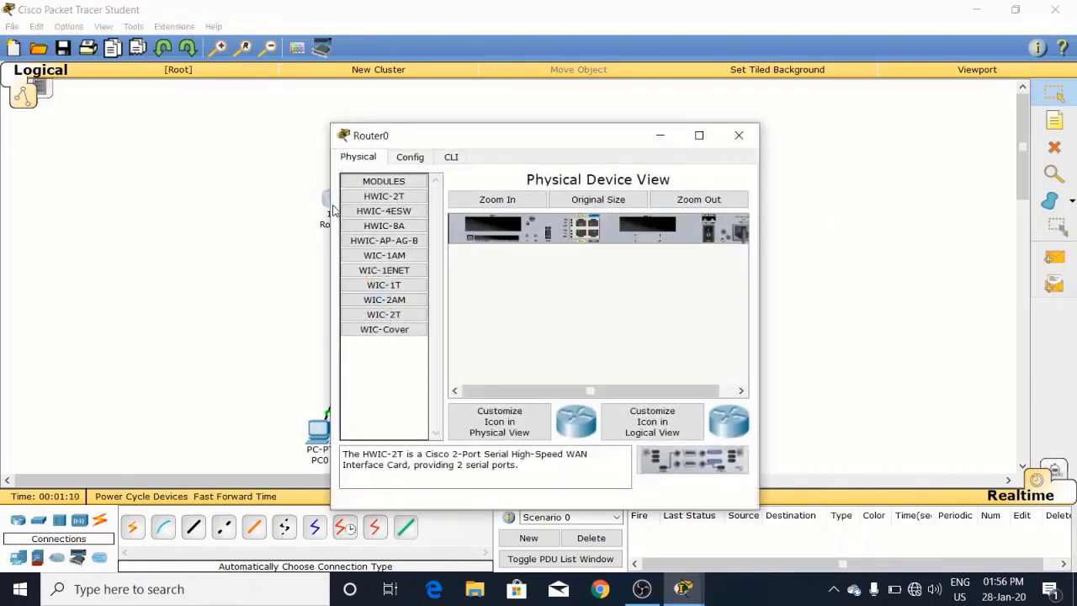
{"action": "left_click", "coordinate": [737, 135]}
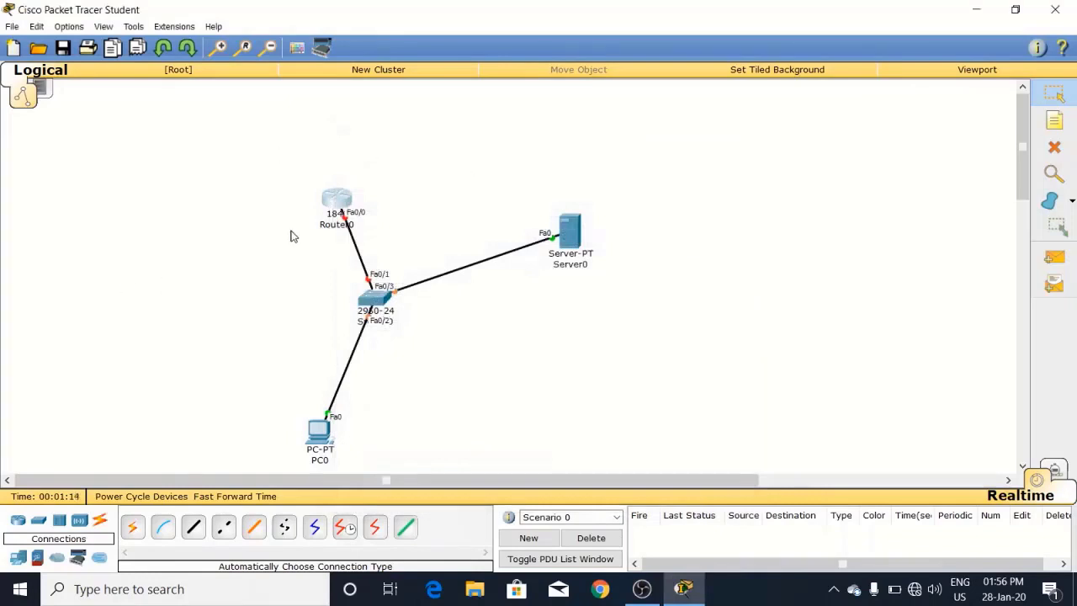
{"action": "mouse_move", "coordinate": [446, 219]}
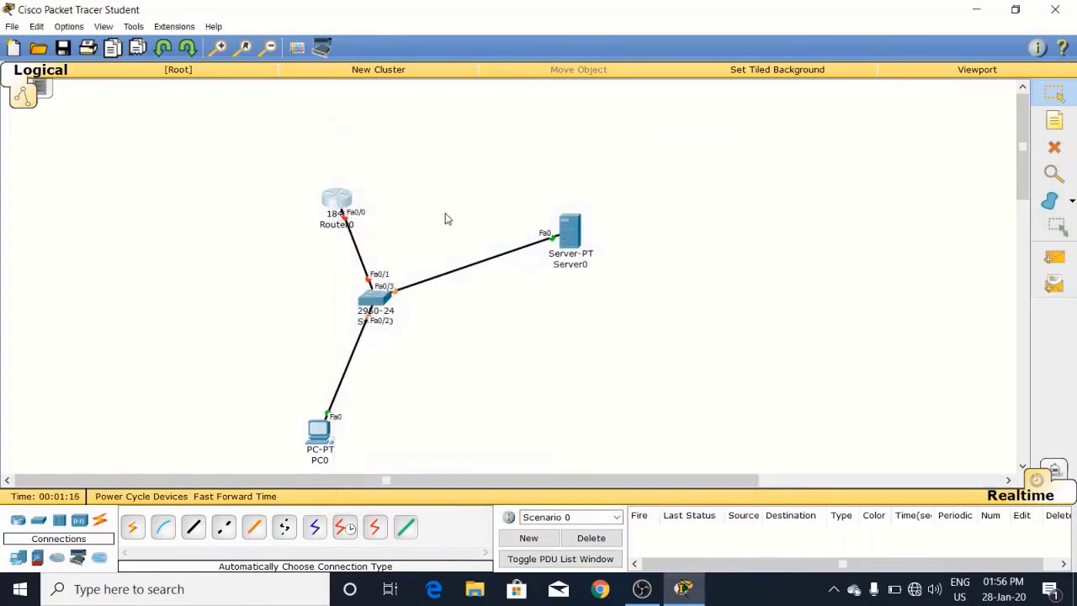
{"action": "mouse_move", "coordinate": [264, 441]}
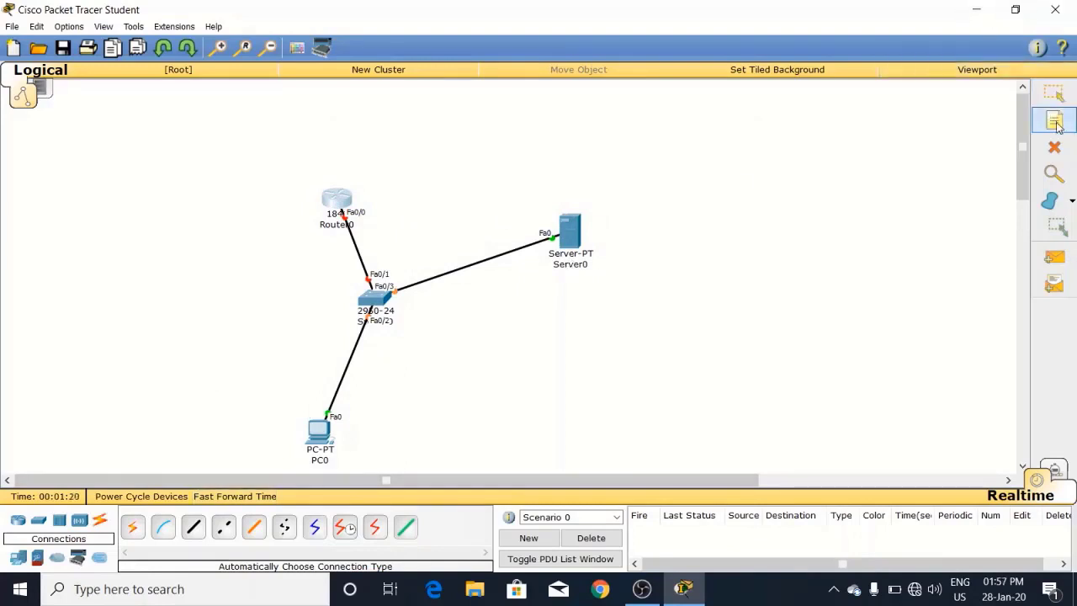
Add address notes 1.0.0.1, 1.0.0.2 and 1.0.0.3 beside the router, NTP server and PC.
{"action": "left_click", "coordinate": [1054, 121]}
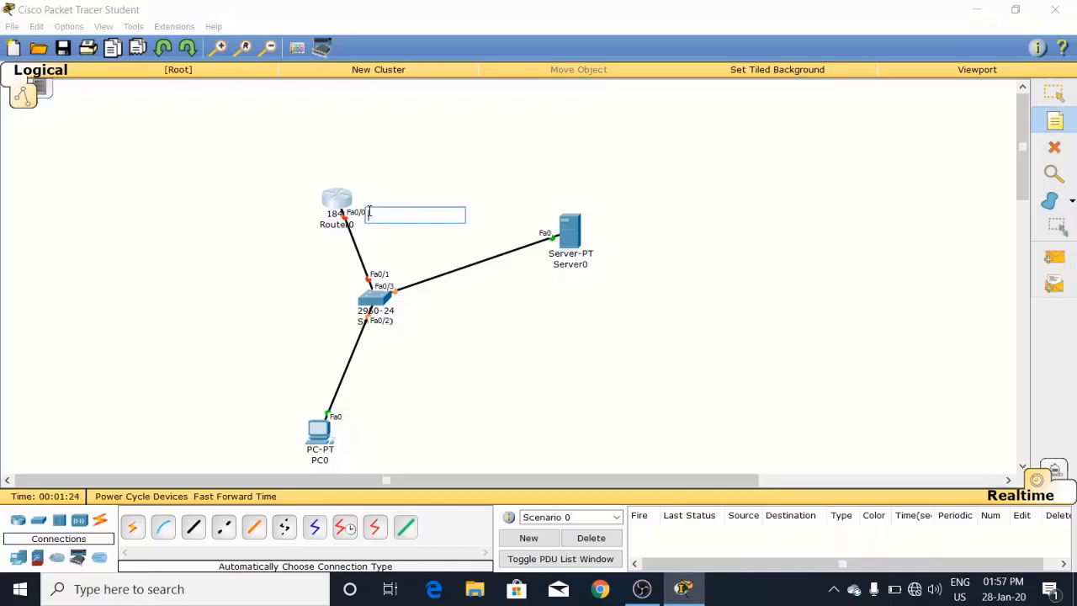
{"action": "type", "text": "1.0.0."}
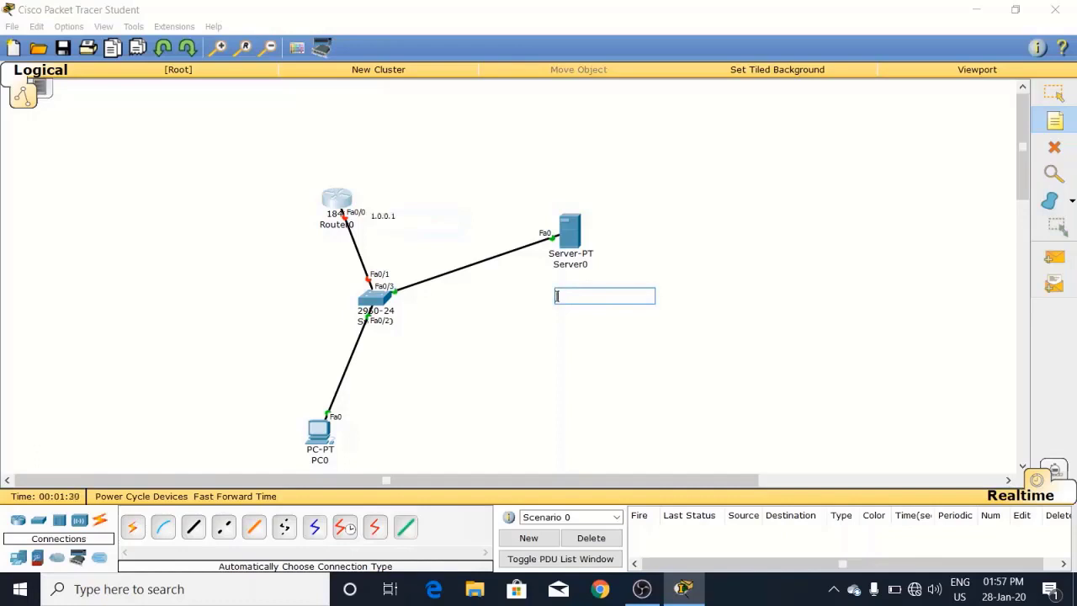
{"action": "type", "text": "1.0.0.2"}
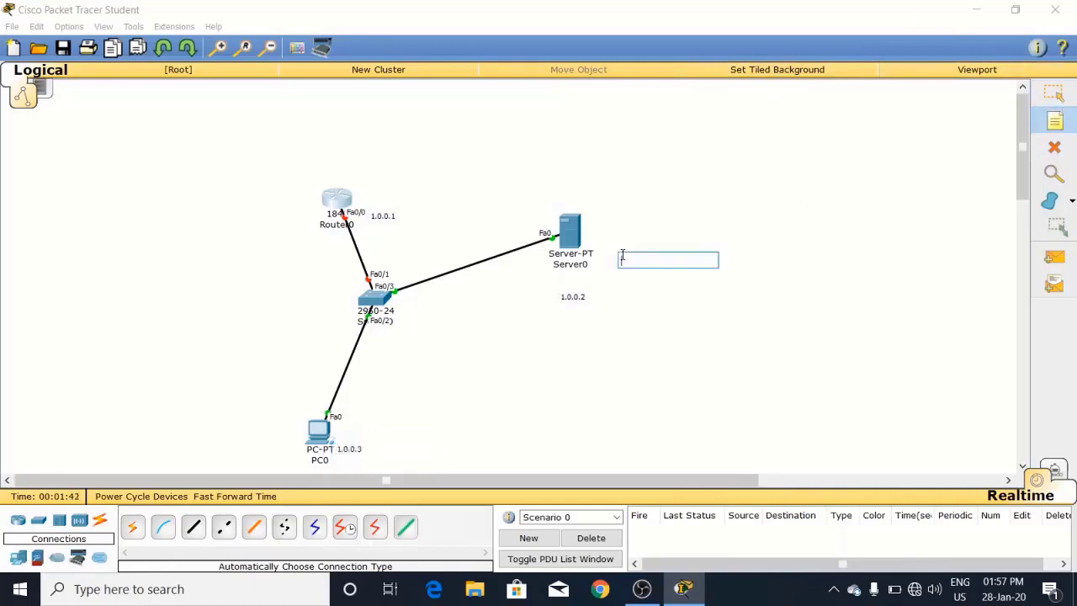
{"action": "type", "text": "NTP"}
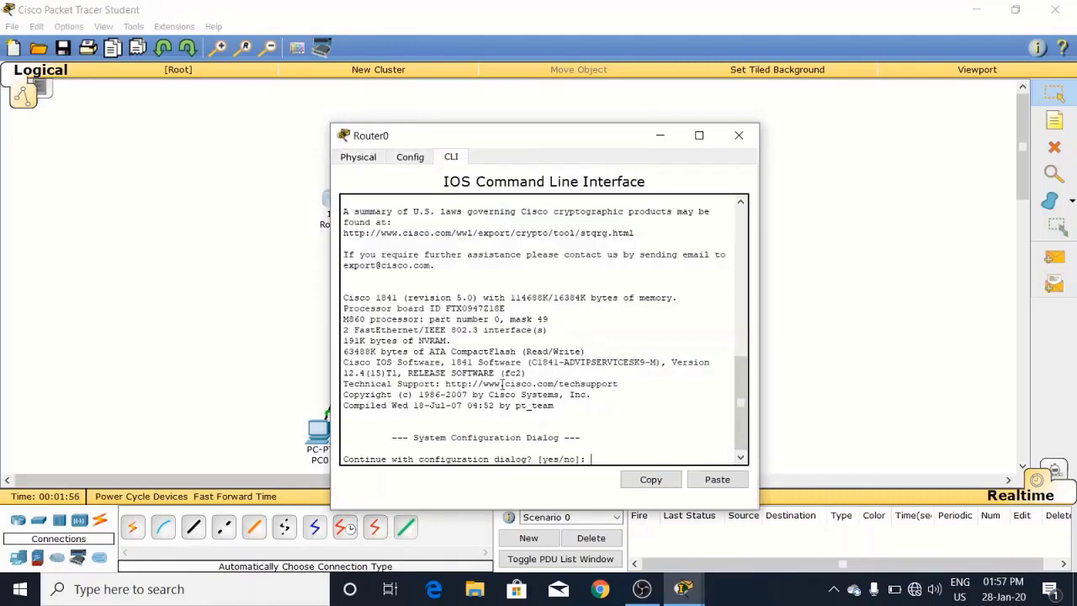
Configure Router0's fa0/0 with ip add 1.0.0.1 255.0.0.0 and no shut from conf t.
{"action": "type", "text": "no"}
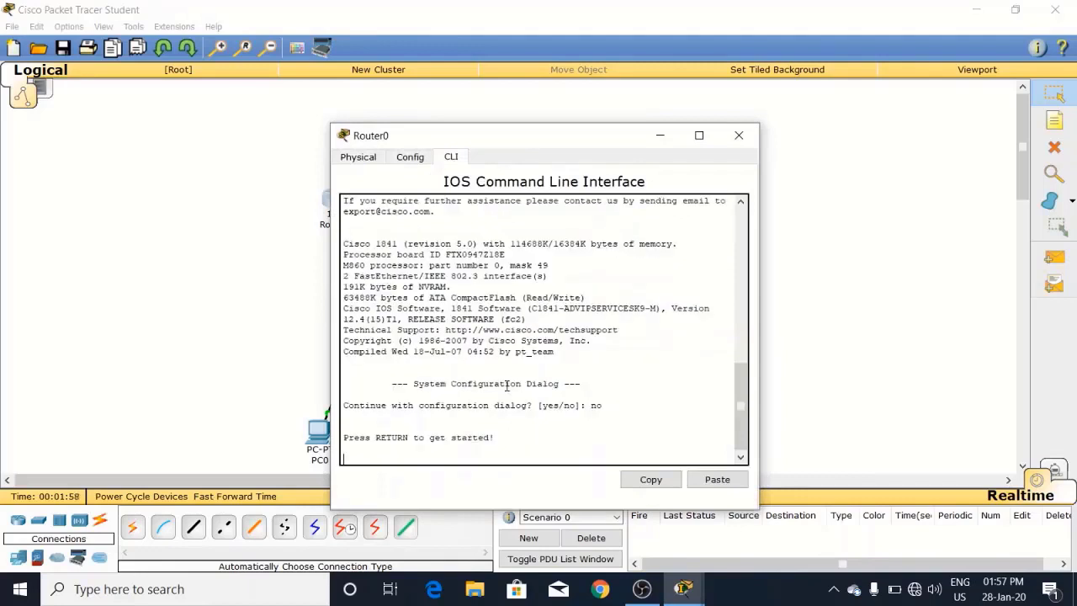
{"action": "type", "text": "en"}
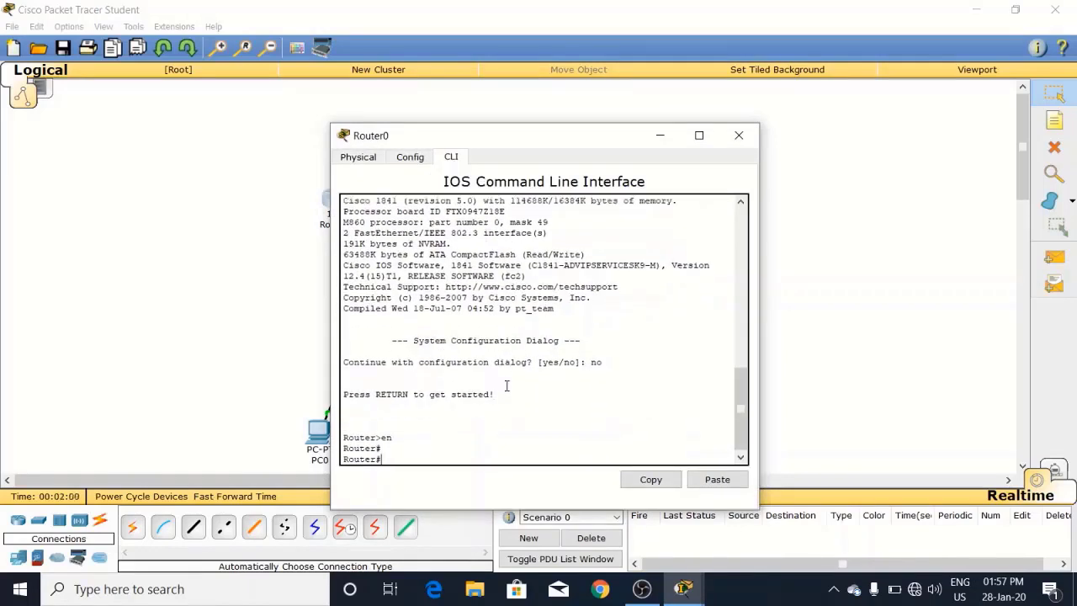
{"action": "type", "text": "conft"}
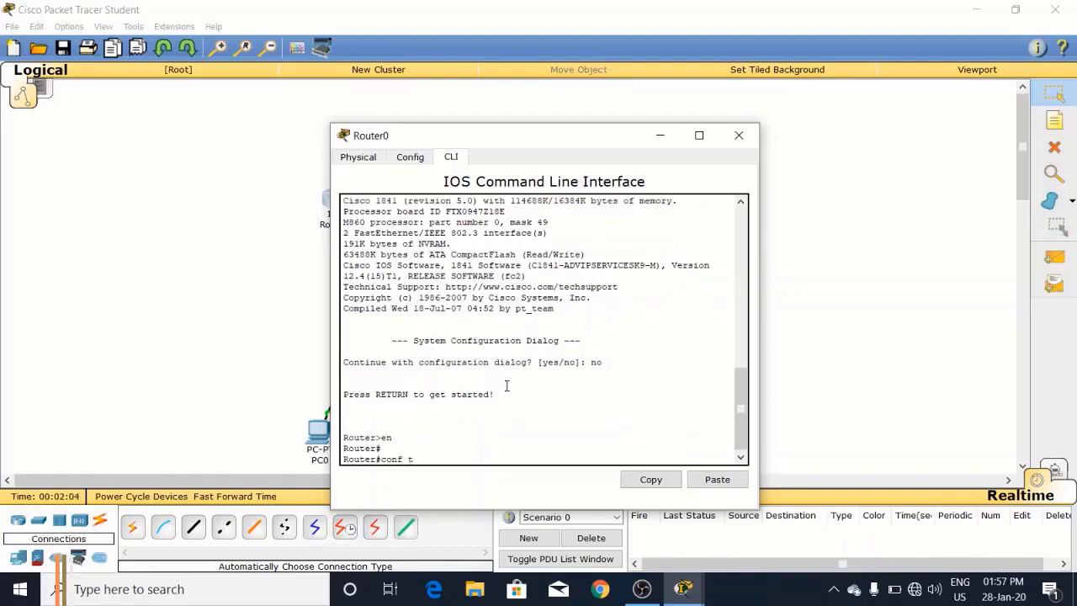
{"action": "type", "text": "int"}
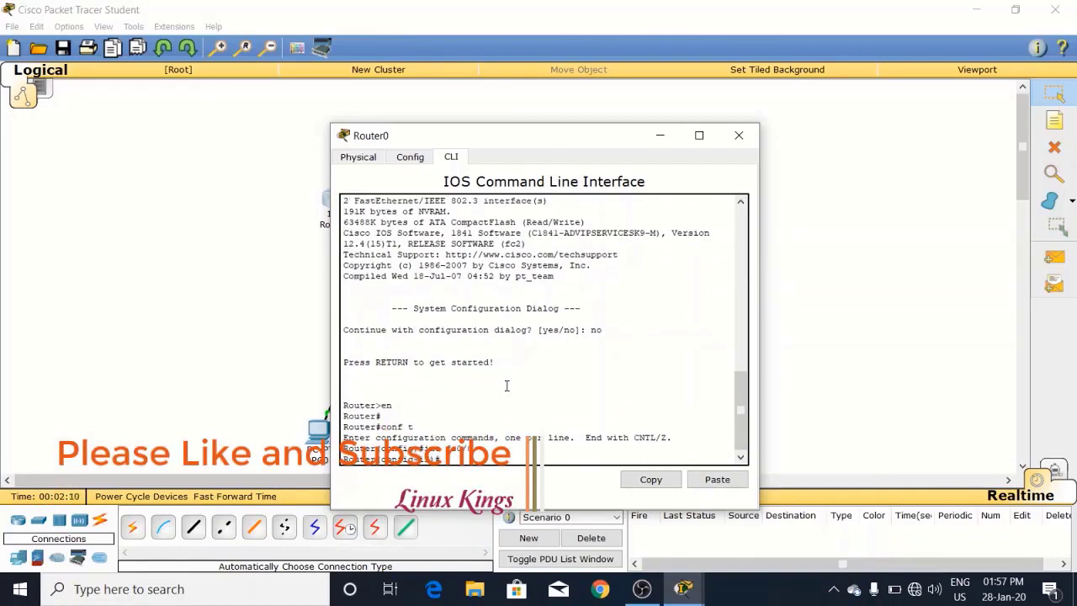
{"action": "type", "text": "int fa0/0"}
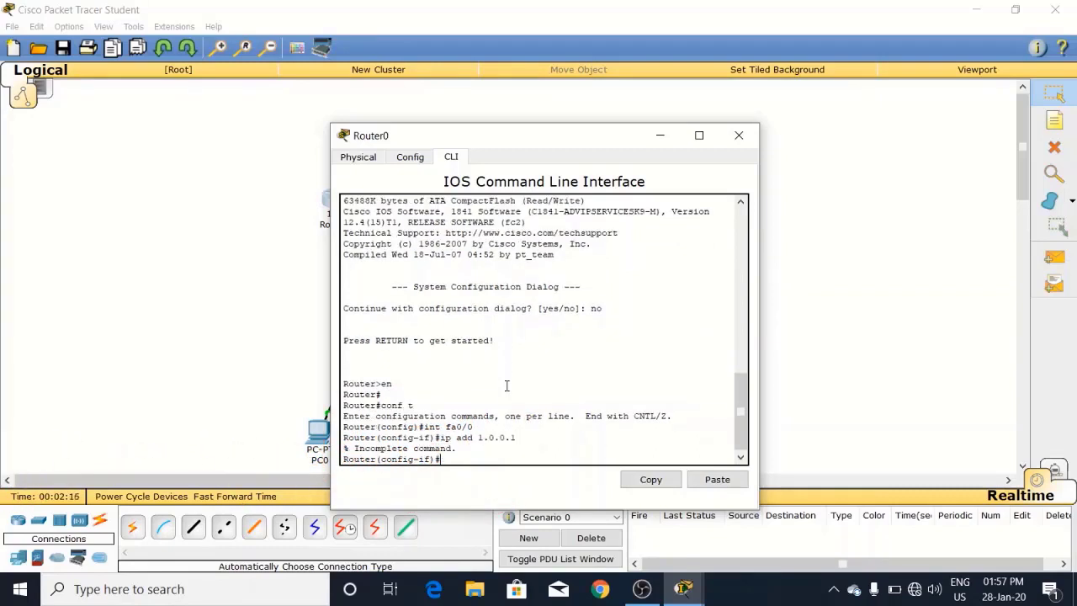
{"action": "type", "text": "ip add 1.0.0.1"}
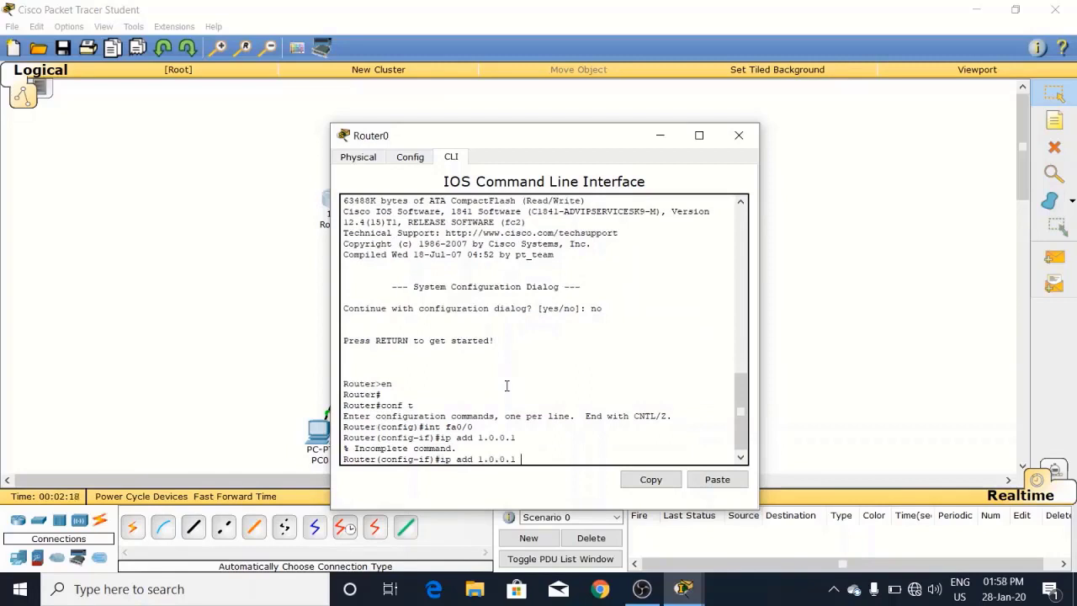
{"action": "type", "text": "255.0.0.0"}
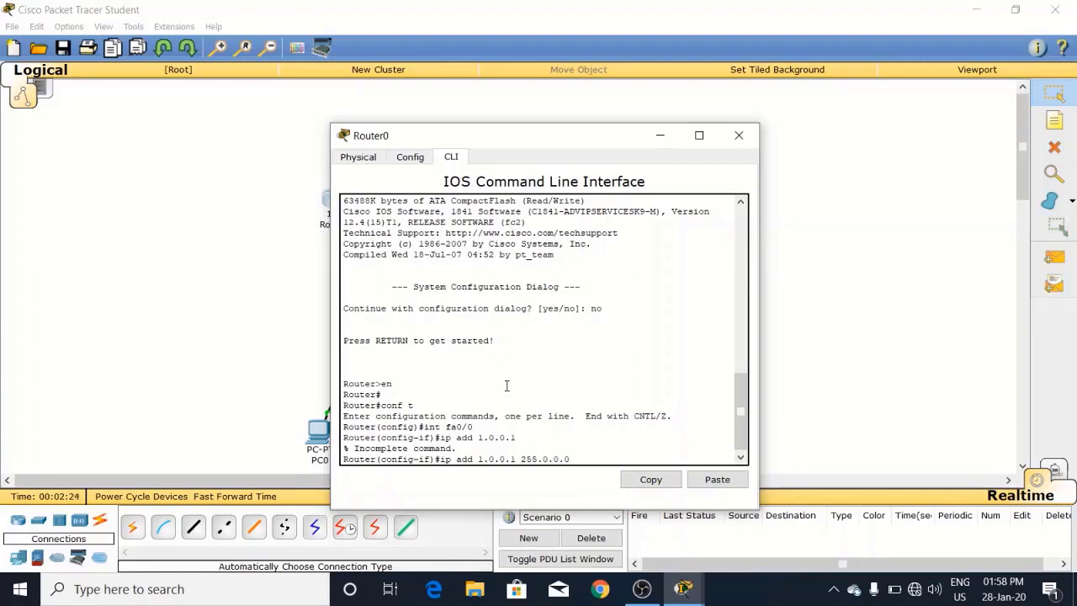
{"action": "type", "text": "no shut"}
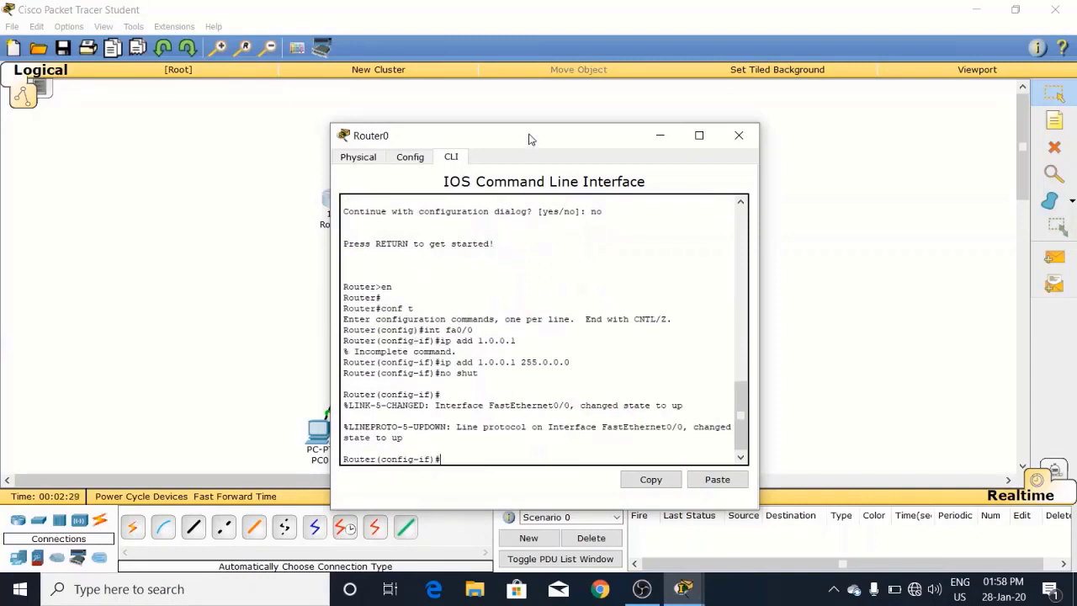
{"action": "left_click_drag", "start_coordinate": [530, 135], "coordinate": [677, 145]}
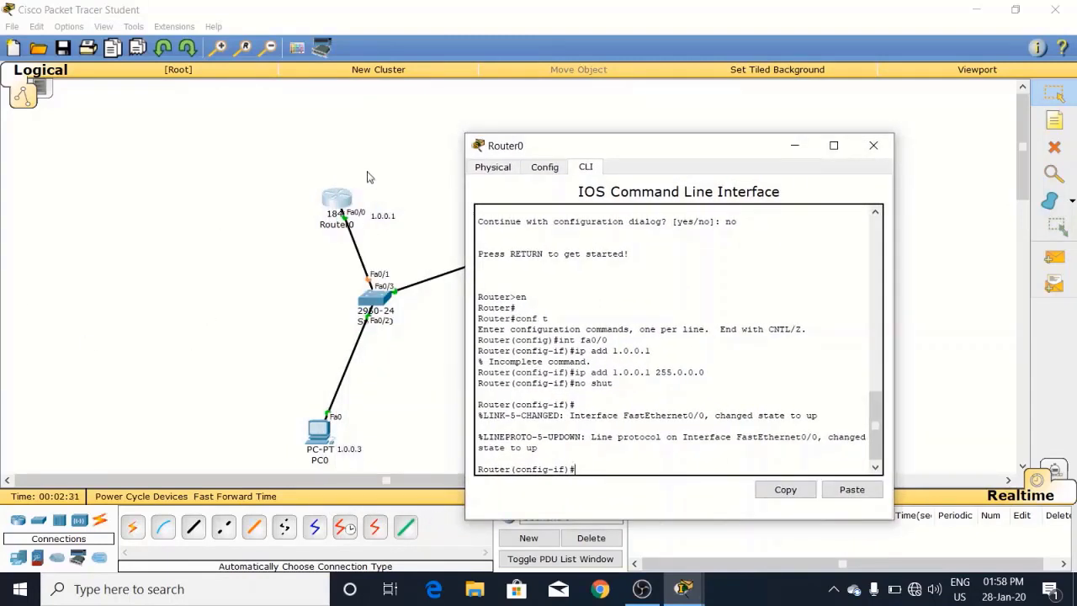
{"action": "mouse_move", "coordinate": [367, 233]}
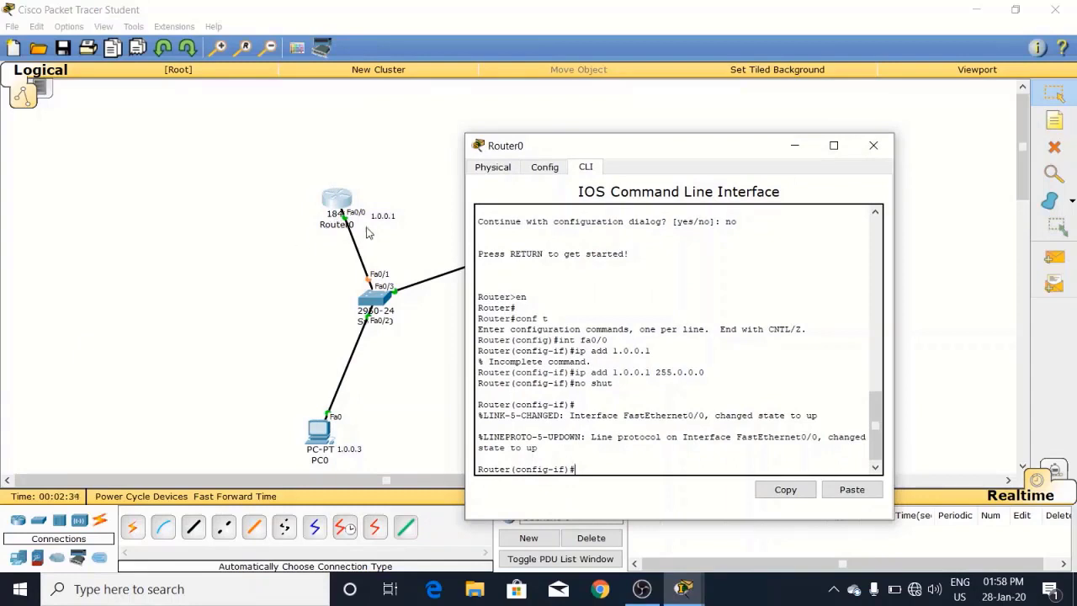
{"action": "mouse_move", "coordinate": [804, 142]}
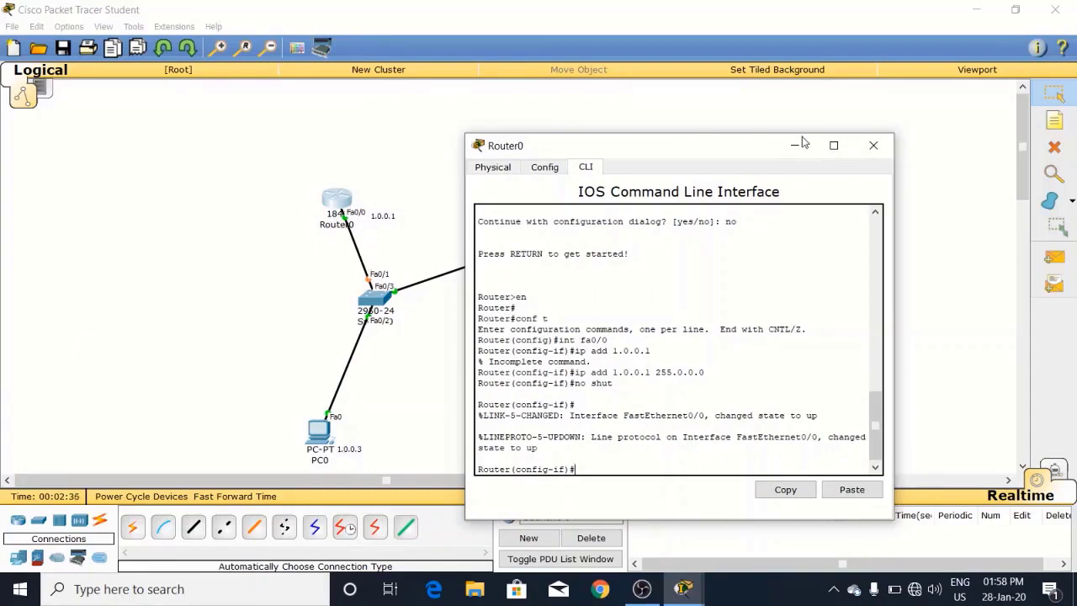
Set PC0's static IP configuration to 1.0.0.3 with mask 255.0.0.0.
{"action": "left_click", "coordinate": [872, 144]}
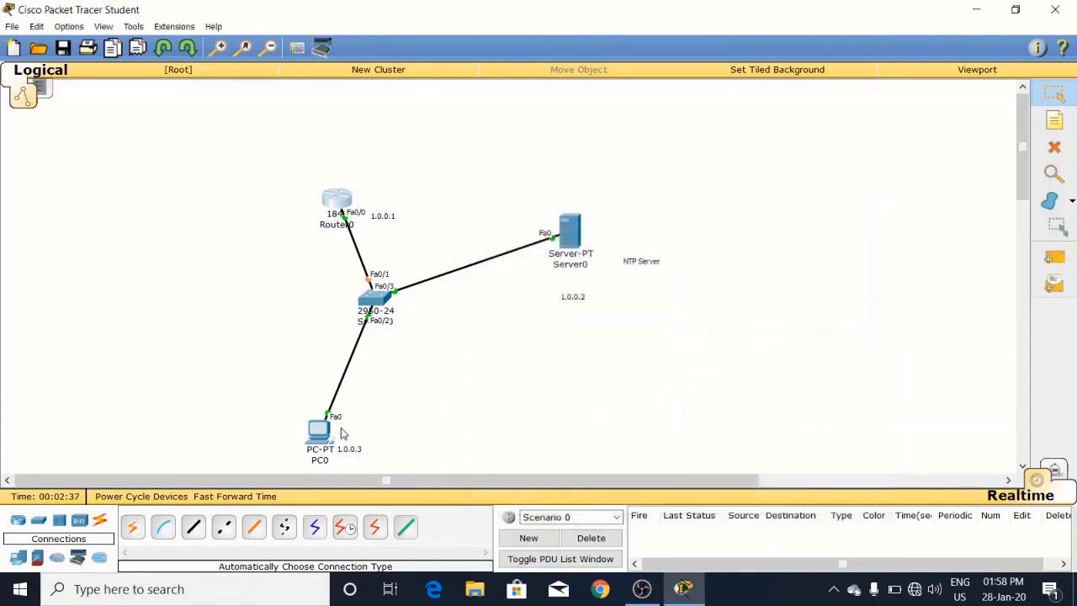
{"action": "double_click", "coordinate": [320, 431]}
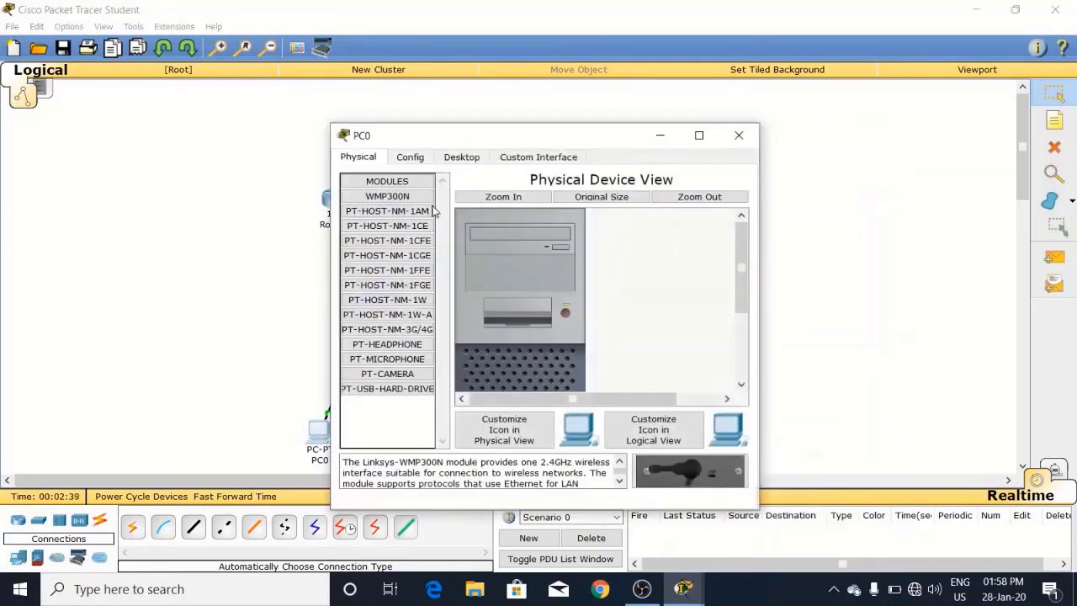
{"action": "left_click", "coordinate": [461, 157]}
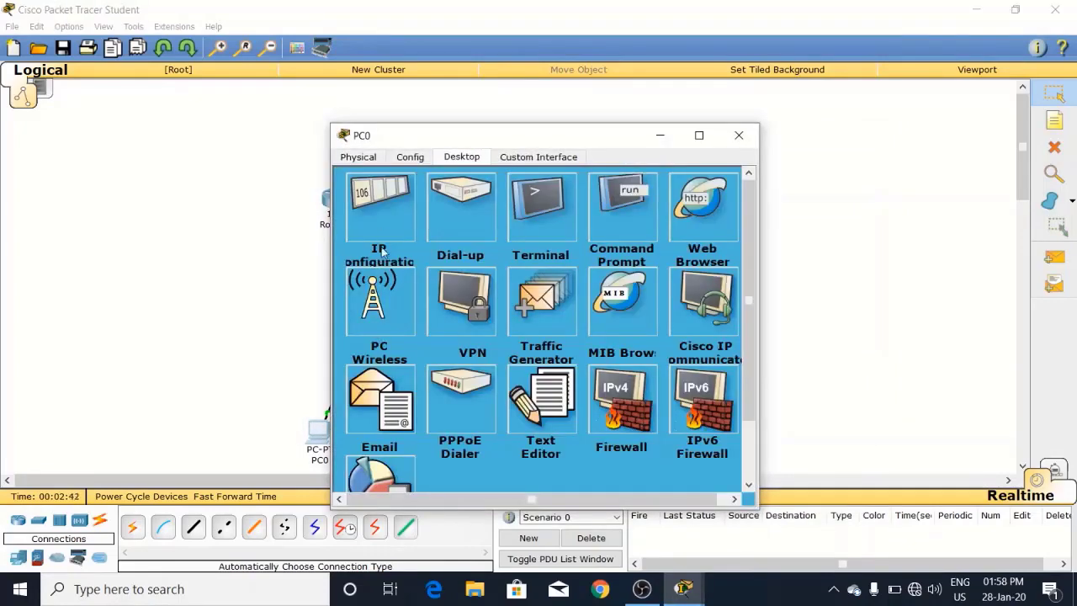
{"action": "left_click", "coordinate": [381, 205]}
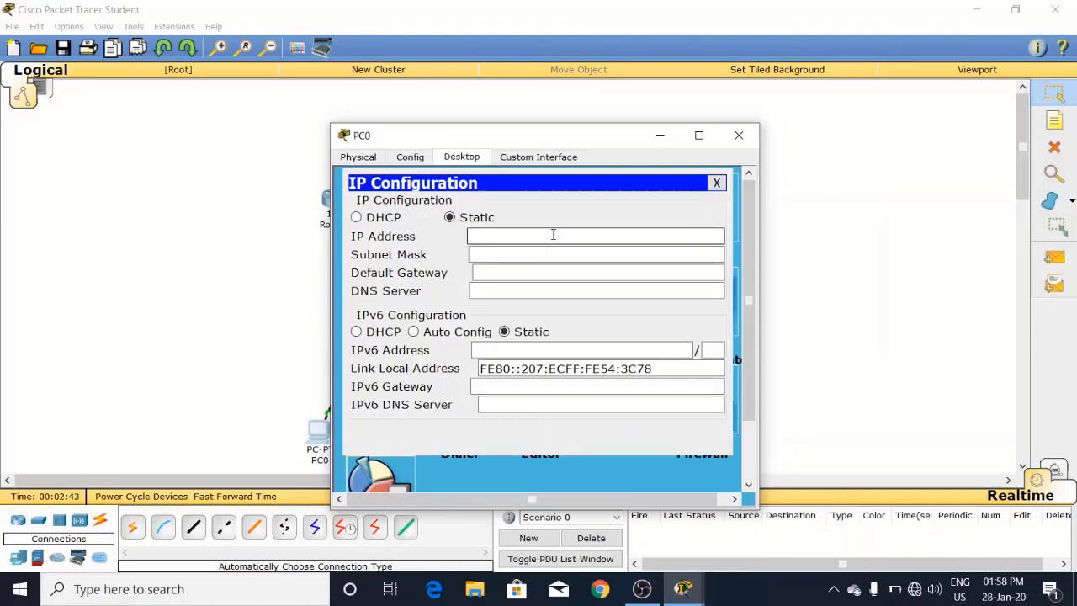
{"action": "type", "text": "1.0.0.3"}
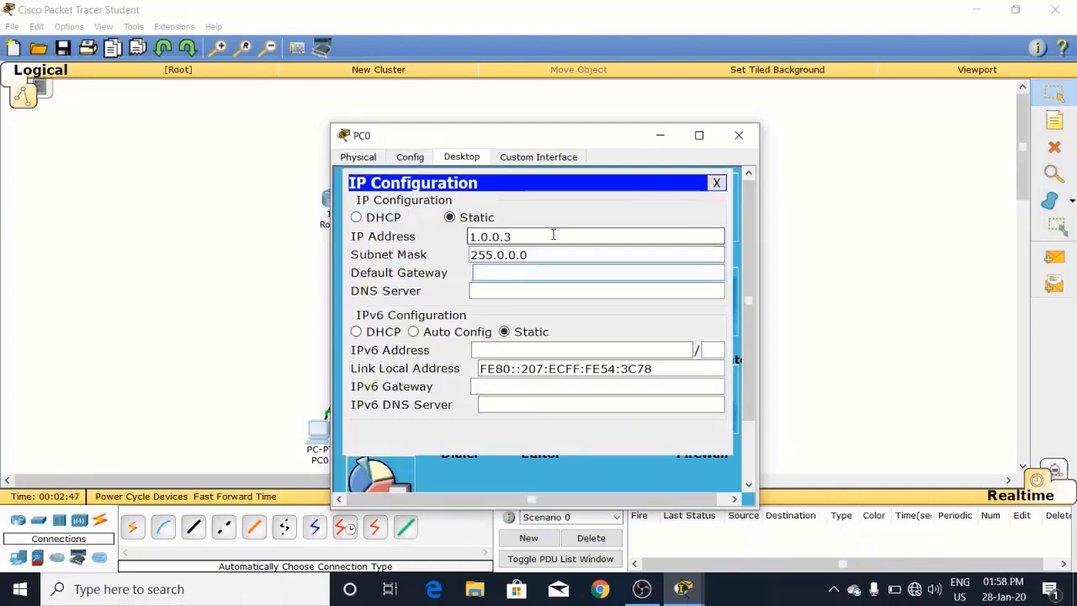
{"action": "type", "text": "1.0.0."}
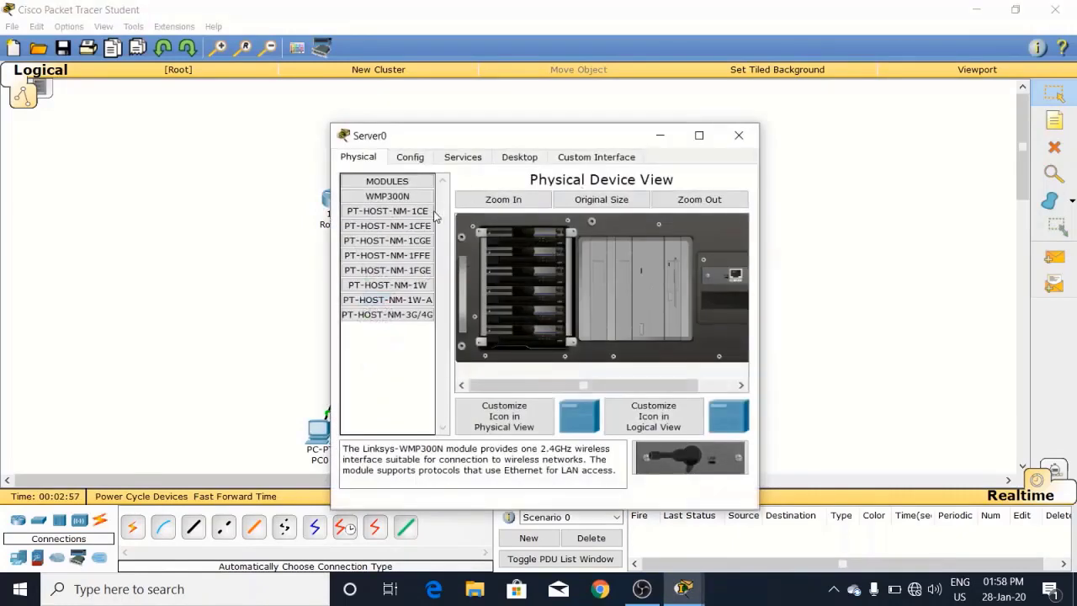
Set Server0's IP to 1.0.0.2, mask 255.0.0.0 and default gateway 1.0.0.1.
{"action": "left_click", "coordinate": [519, 156]}
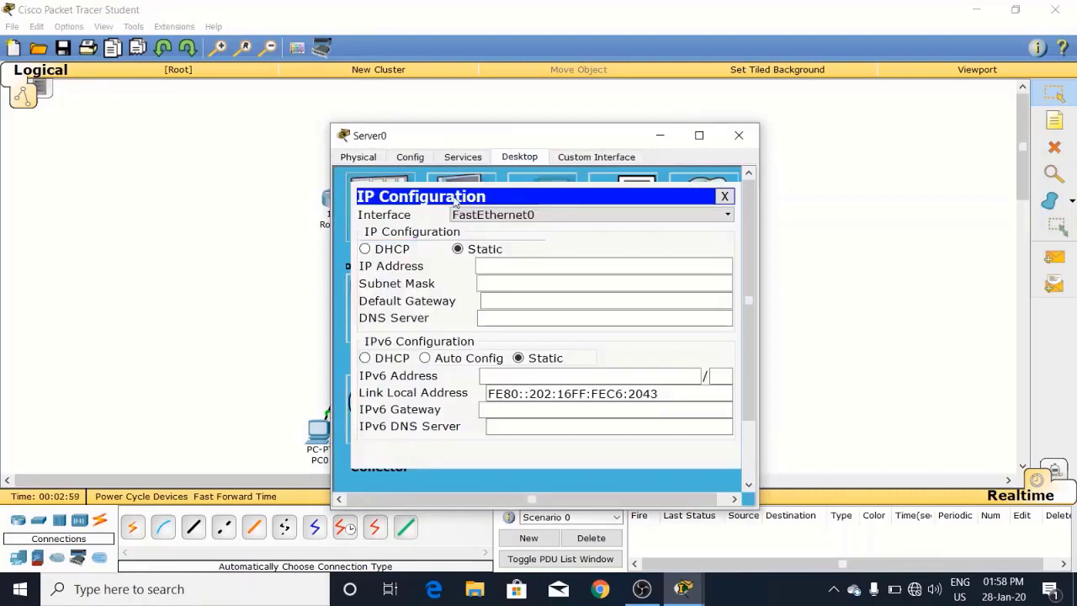
{"action": "type", "text": "1"}
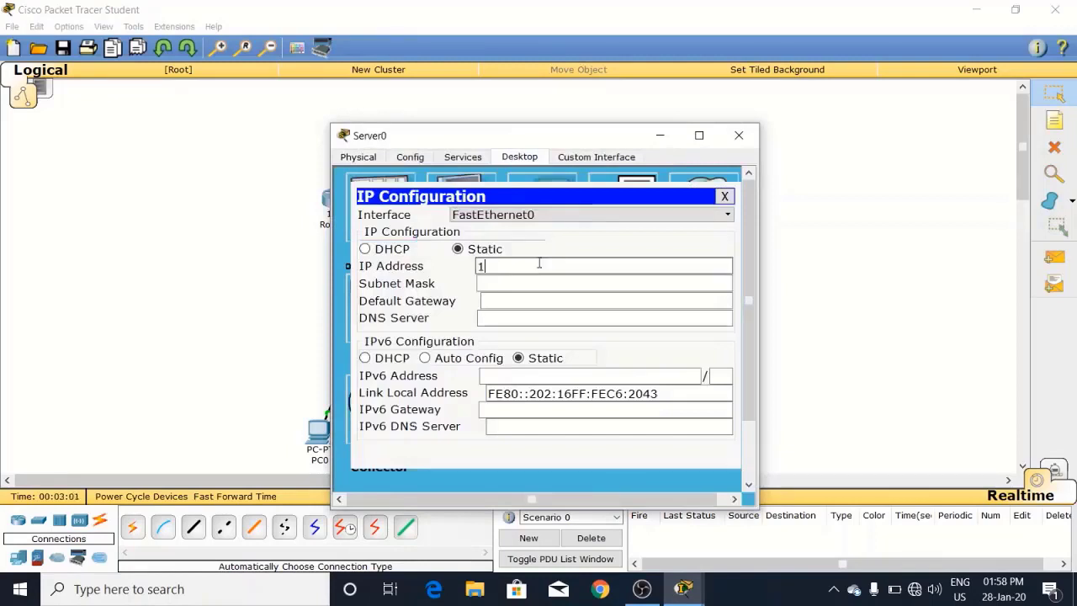
{"action": "type", "text": ".0.0.2"}
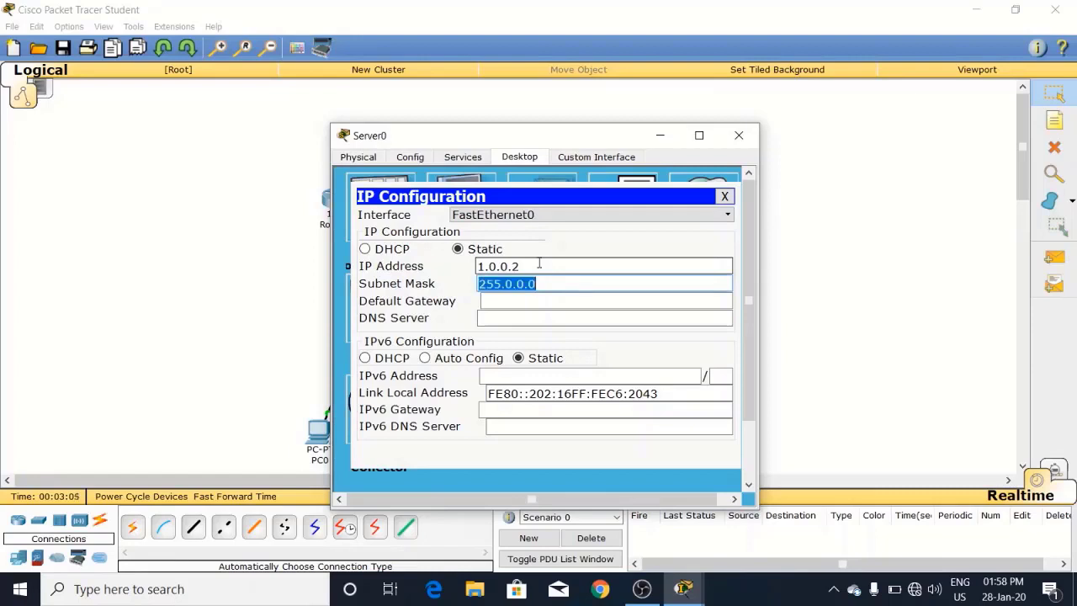
{"action": "type", "text": "1"}
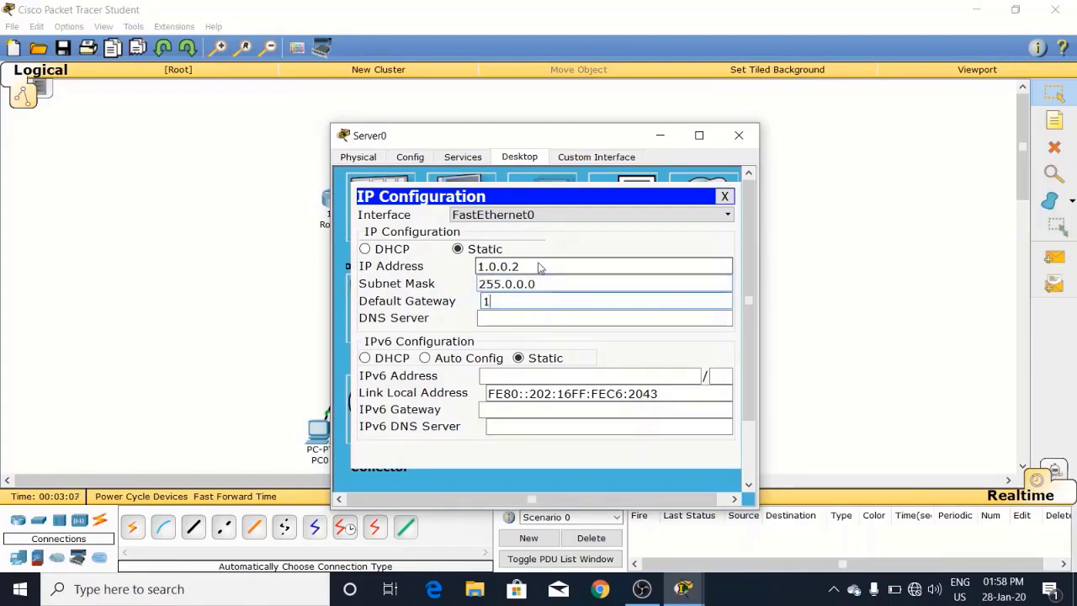
{"action": "type", "text": ".0.0.1"}
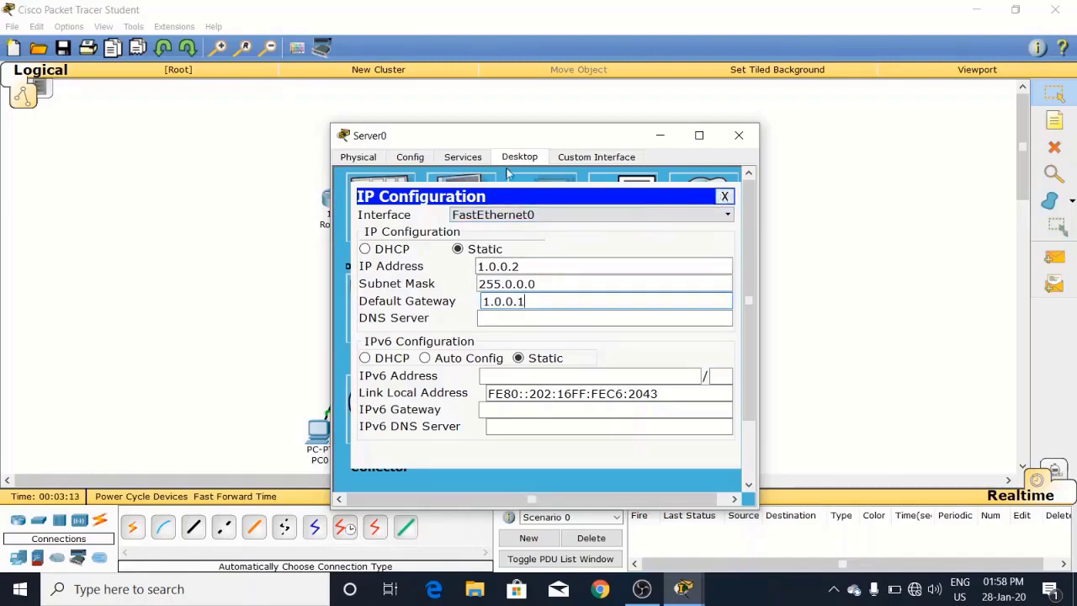
Turn on Server0's NTP service with authentication enabled and date 28 January 2020.
{"action": "left_click", "coordinate": [461, 156]}
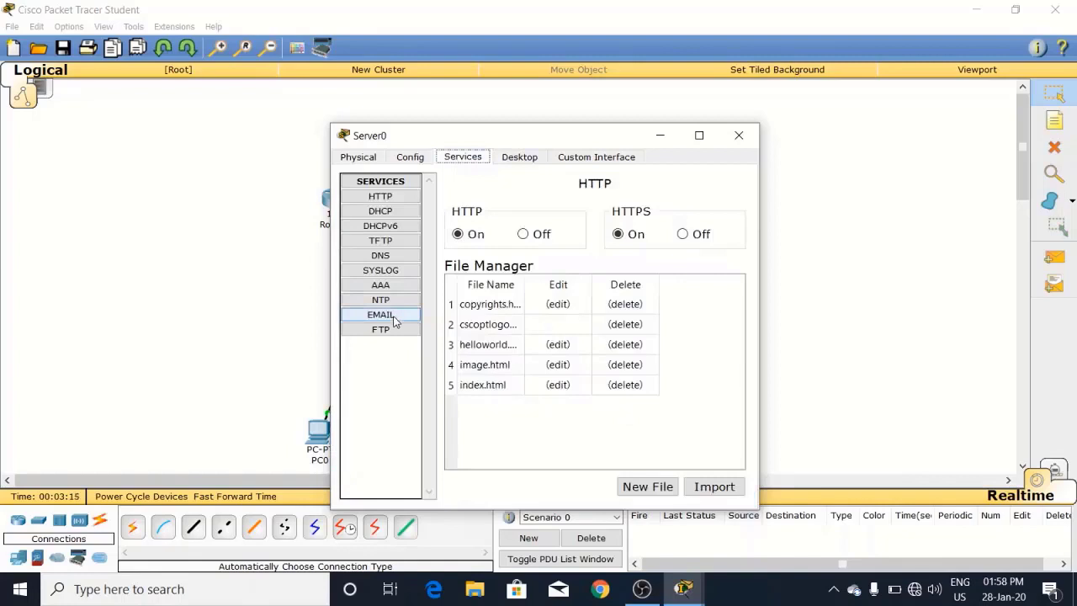
{"action": "left_click", "coordinate": [381, 299]}
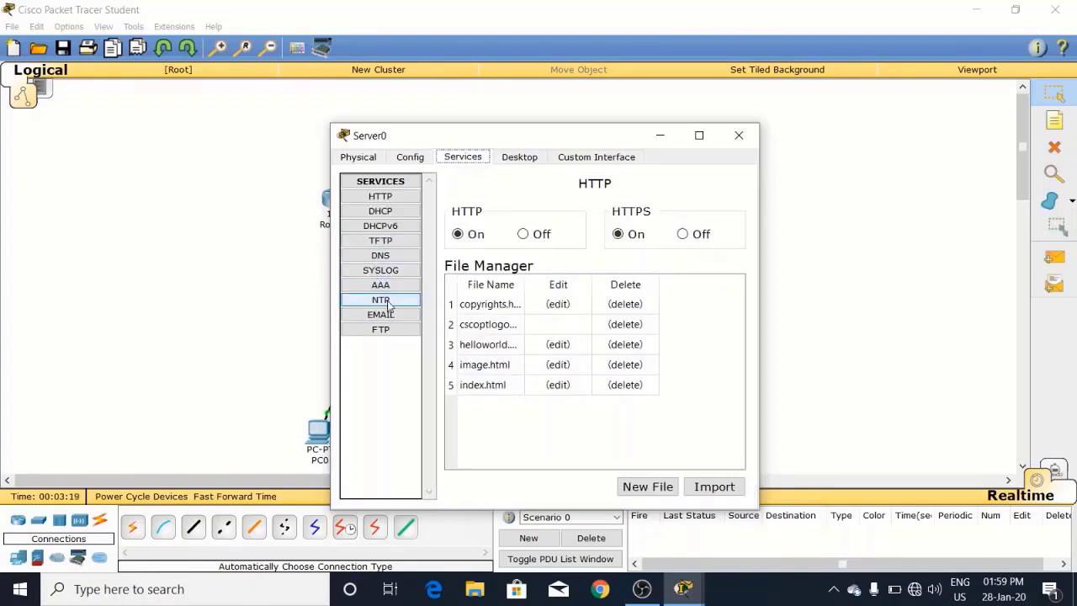
{"action": "left_click", "coordinate": [381, 300]}
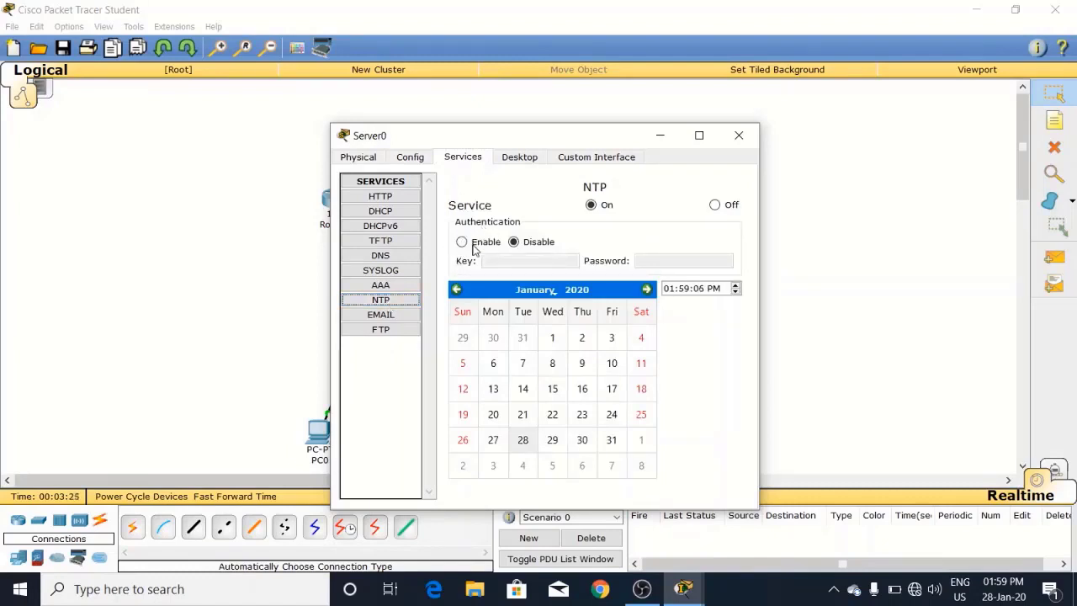
{"action": "left_click", "coordinate": [462, 242]}
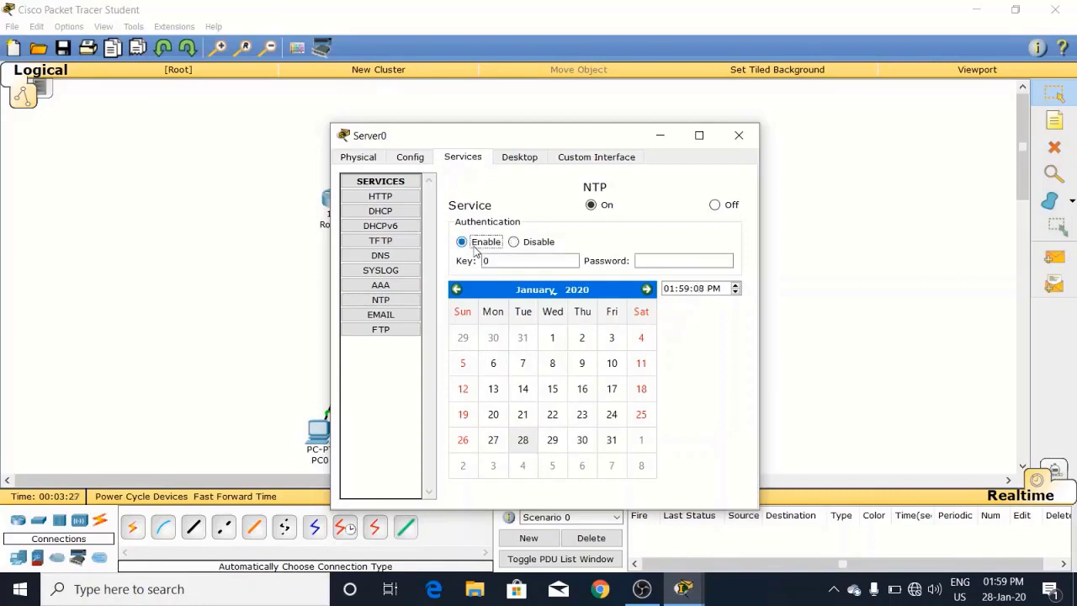
{"action": "left_click", "coordinate": [522, 439]}
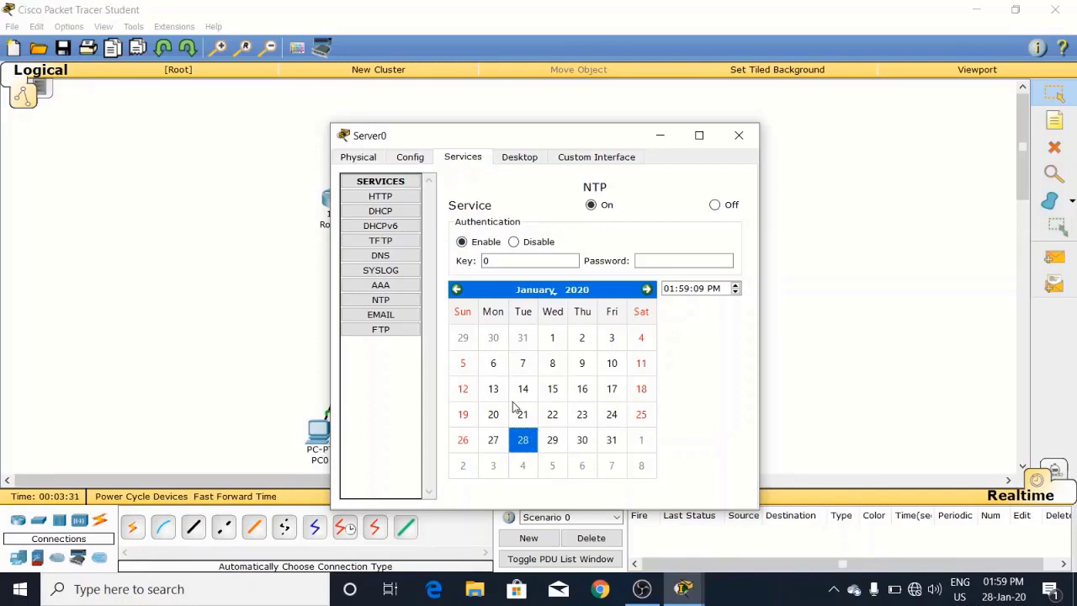
{"action": "mouse_move", "coordinate": [468, 210]}
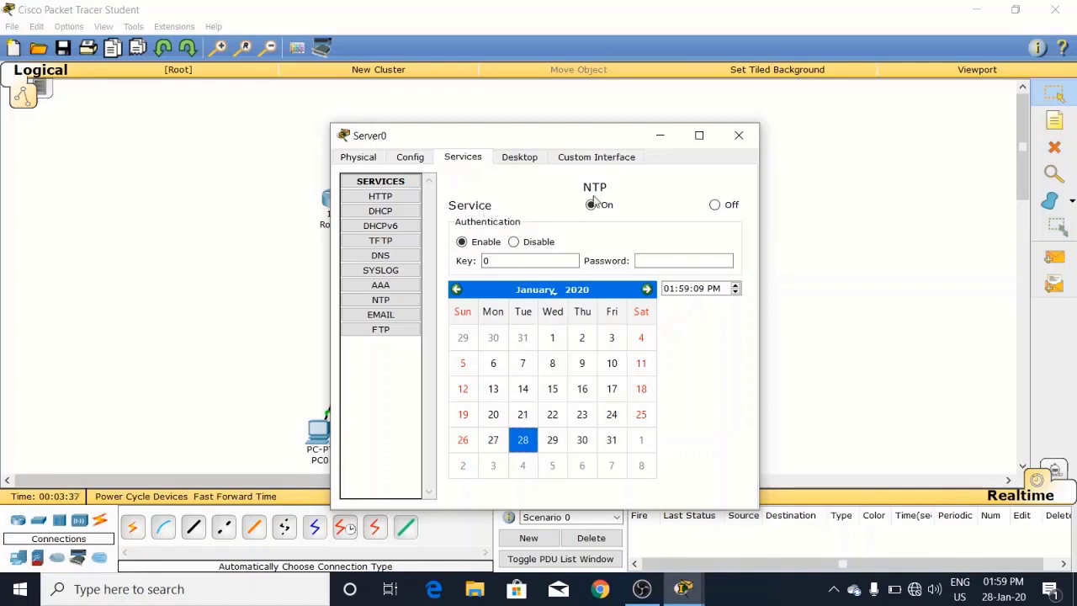
{"action": "left_click", "coordinate": [591, 205]}
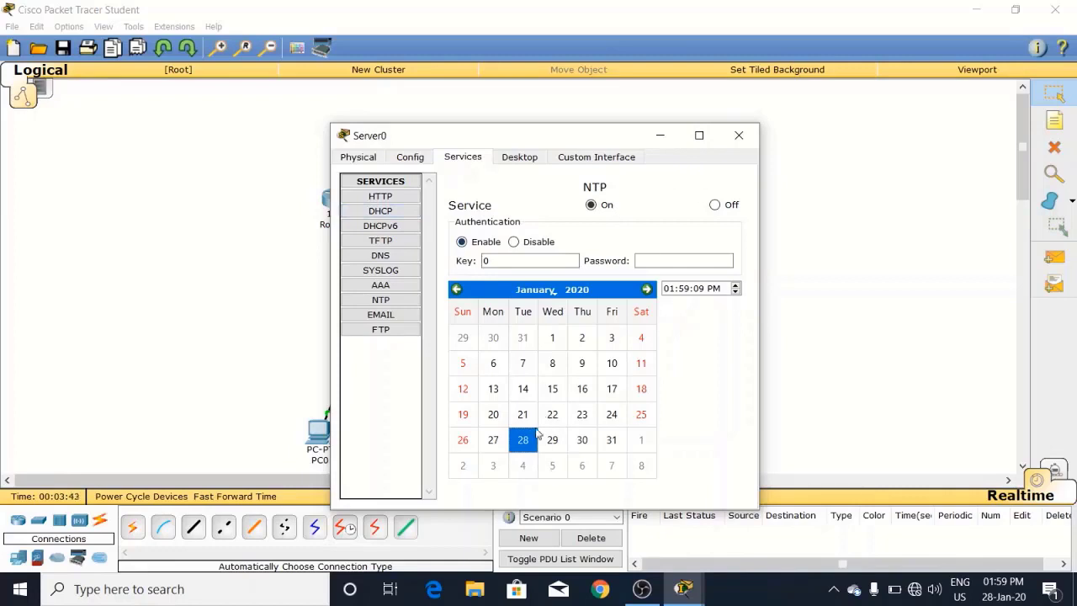
{"action": "mouse_move", "coordinate": [768, 124]}
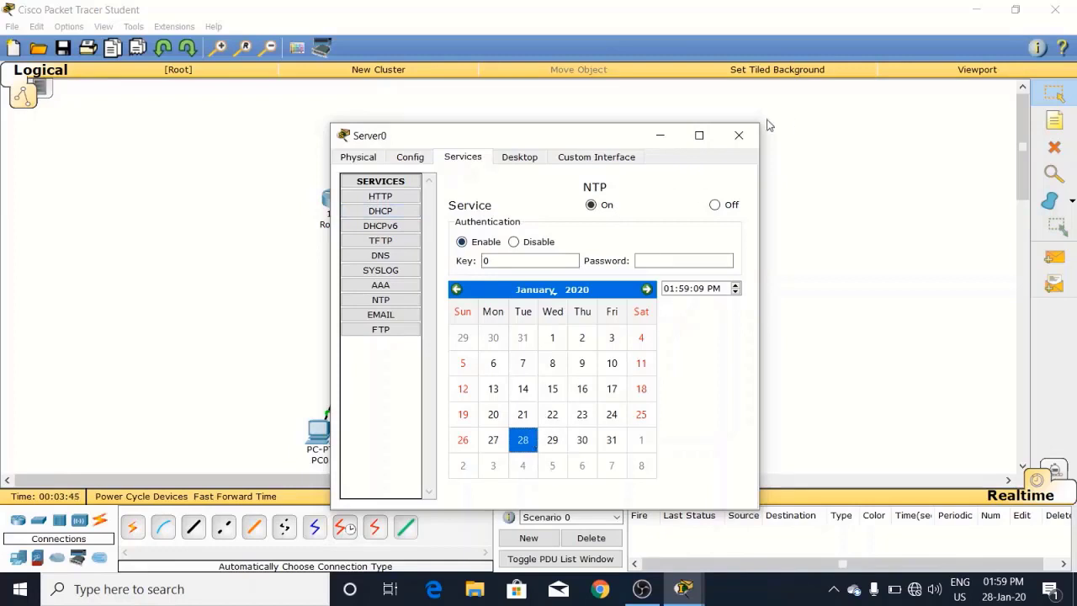
Run show clock on Router0, seeing the 1 March 1993 date, and begin 'ntp server'.
{"action": "left_click", "coordinate": [739, 135]}
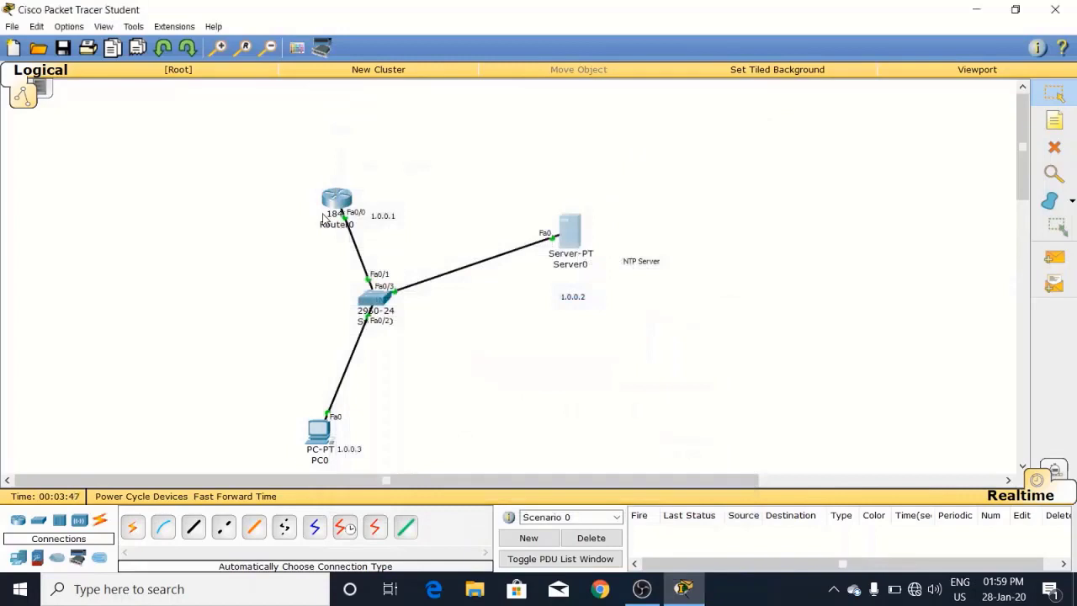
{"action": "left_click", "coordinate": [336, 199]}
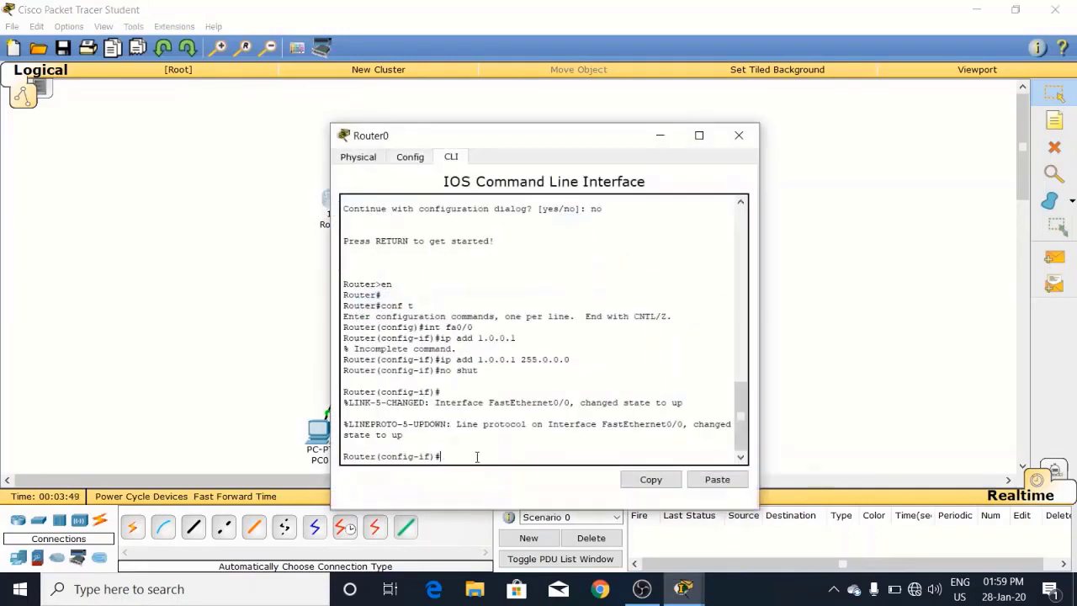
{"action": "type", "text": "exit"}
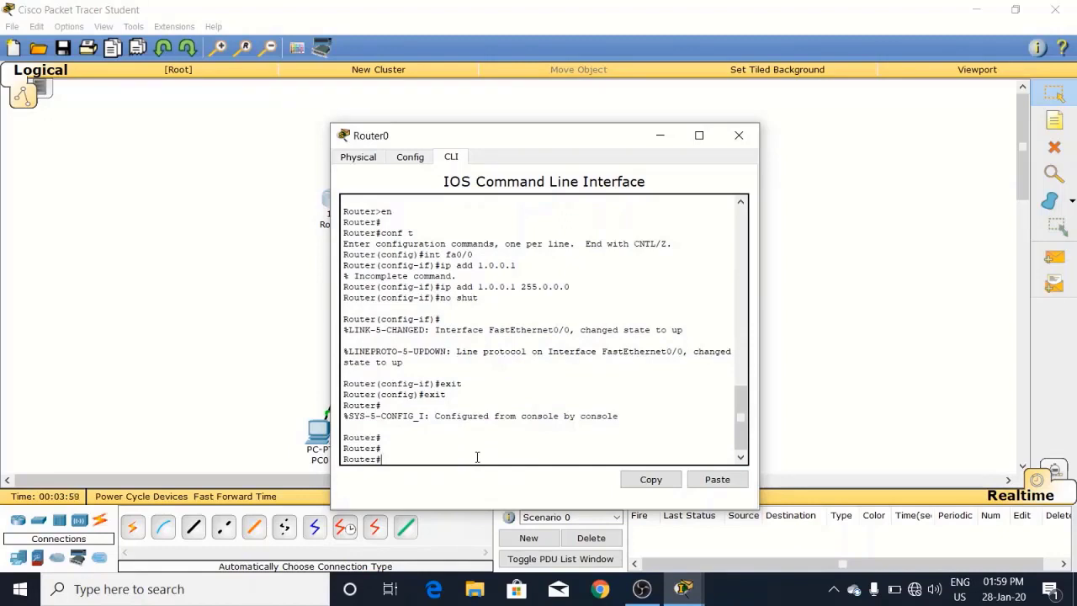
{"action": "type", "text": "show clock"}
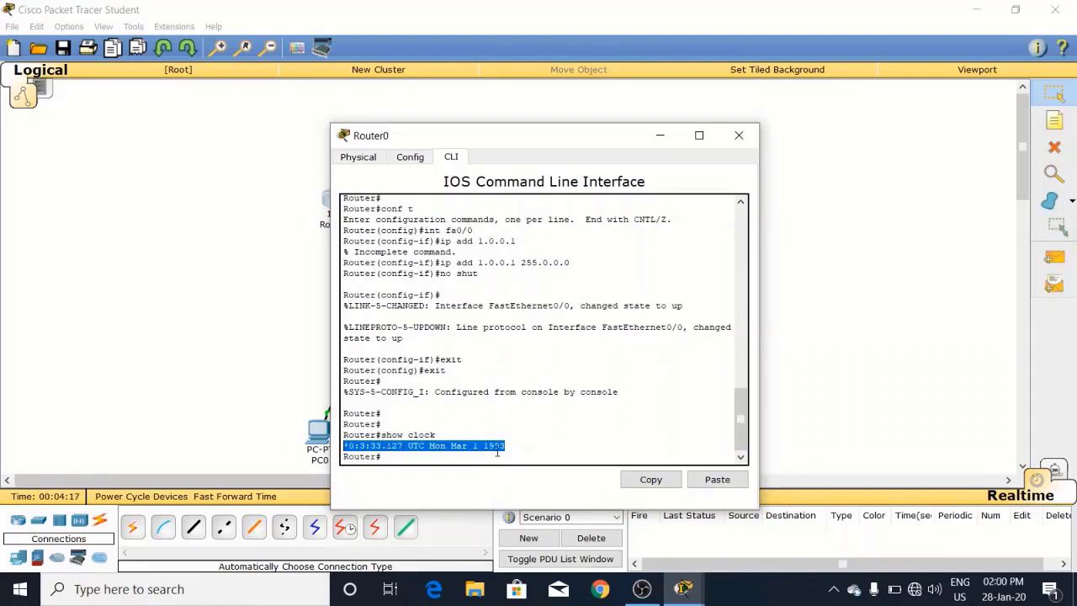
{"action": "mouse_move", "coordinate": [508, 454]}
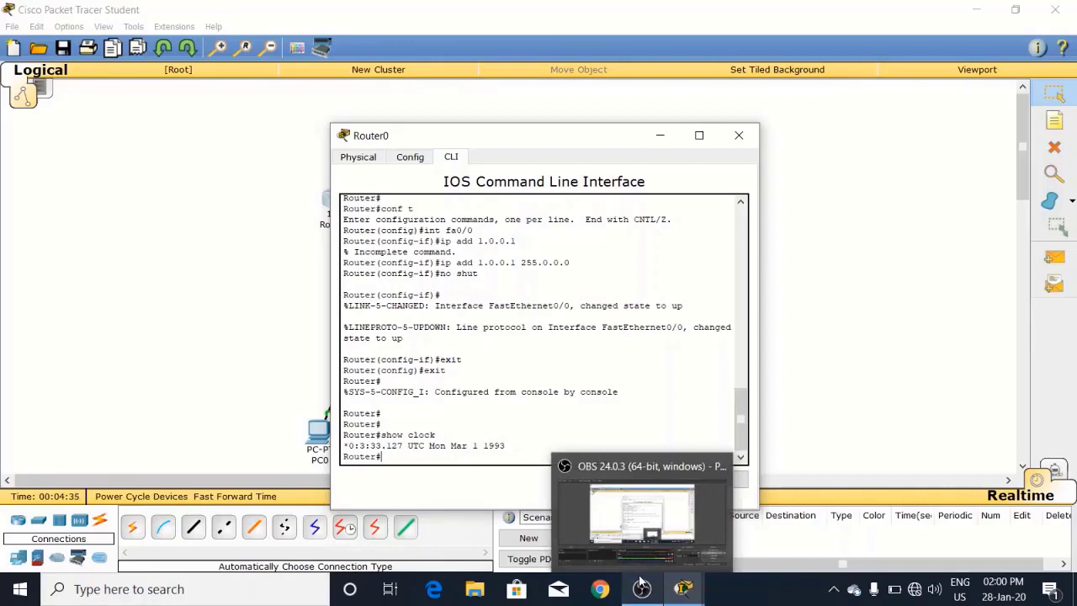
{"action": "type", "text": "ntp server"}
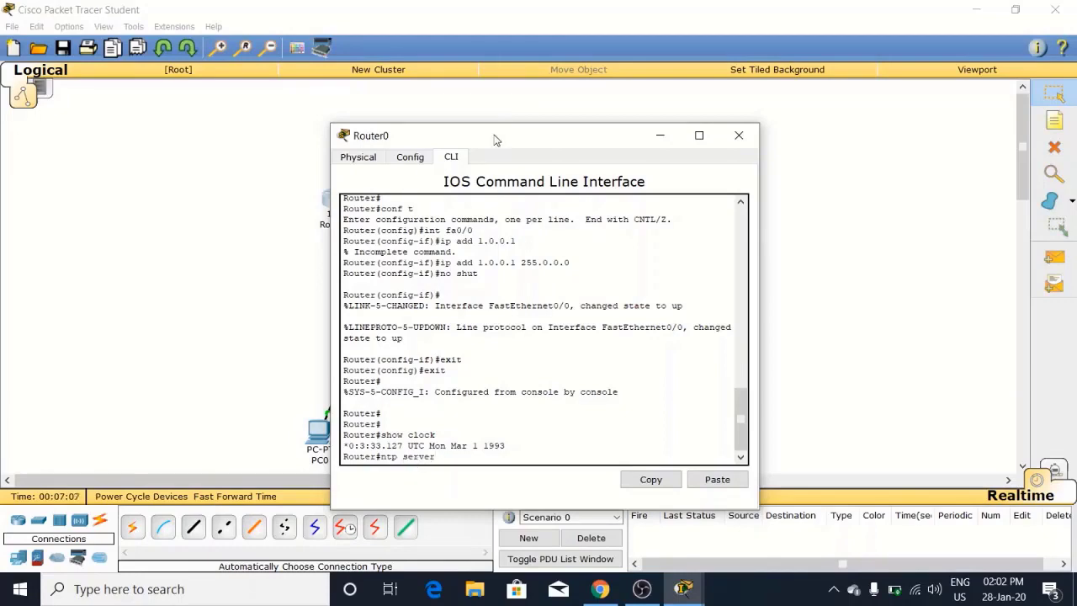
After a rejected attempt, enter conf t and configure ntp server 1.0.0.2.
{"action": "left_click_drag", "start_coordinate": [496, 135], "coordinate": [264, 81]}
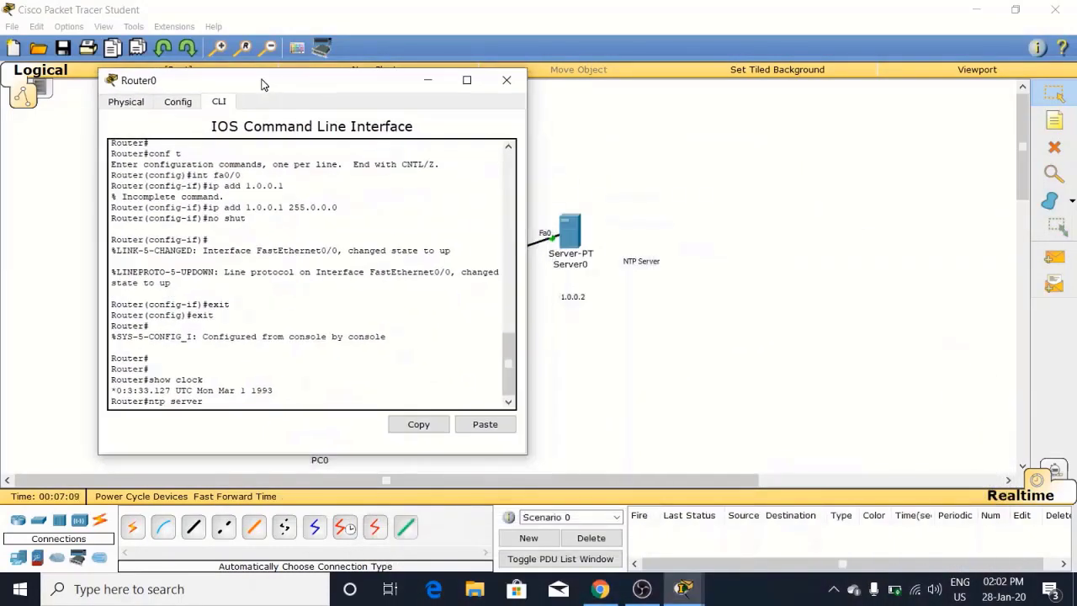
{"action": "left_click", "coordinate": [507, 81]}
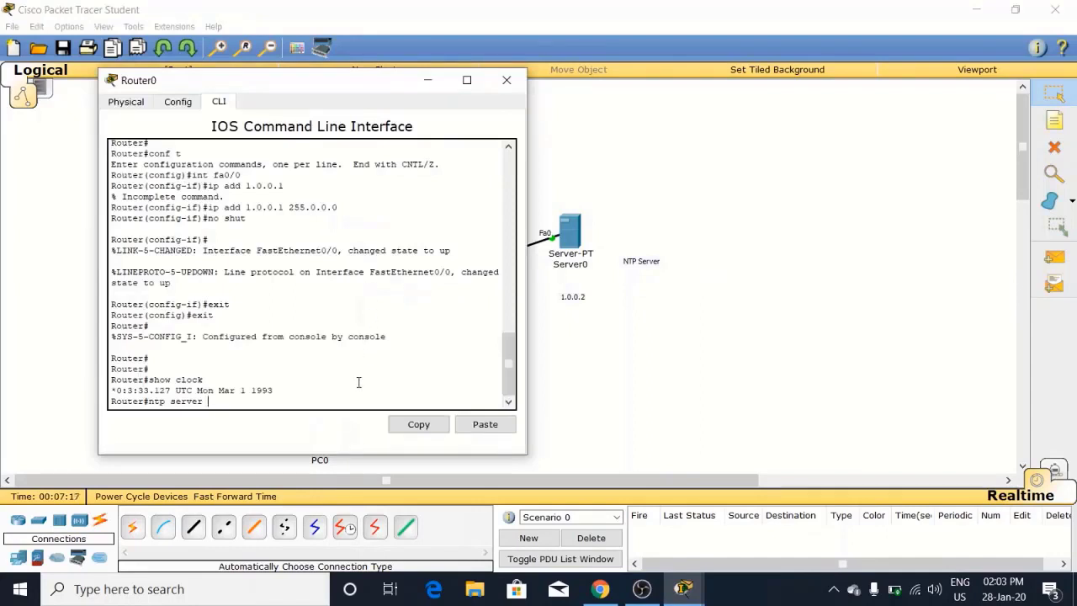
{"action": "type", "text": "1.0.0.2"}
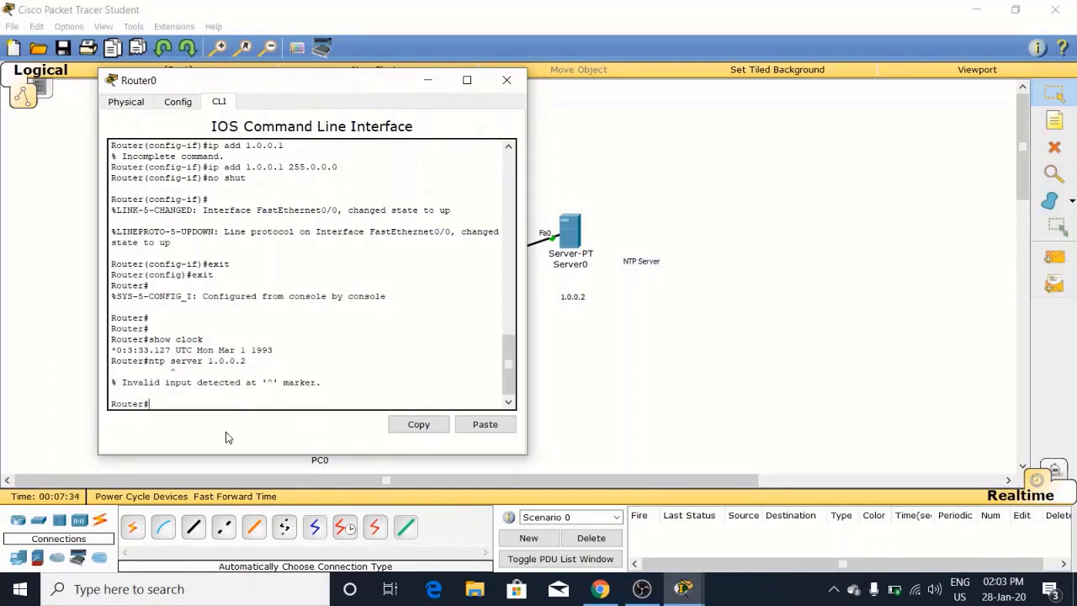
{"action": "type", "text": "conf t"}
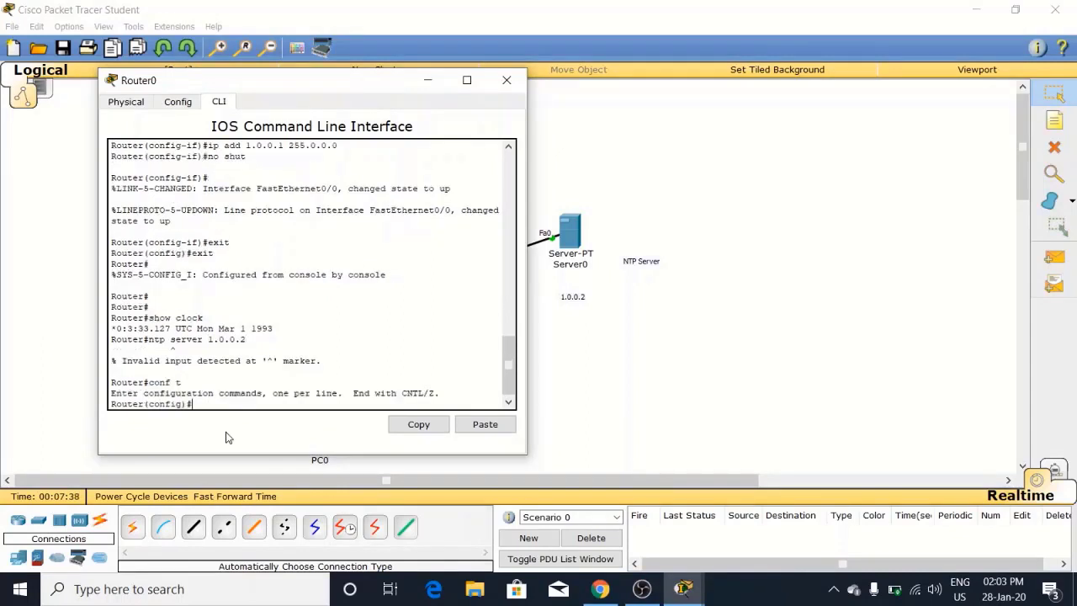
{"action": "type", "text": "ntp"}
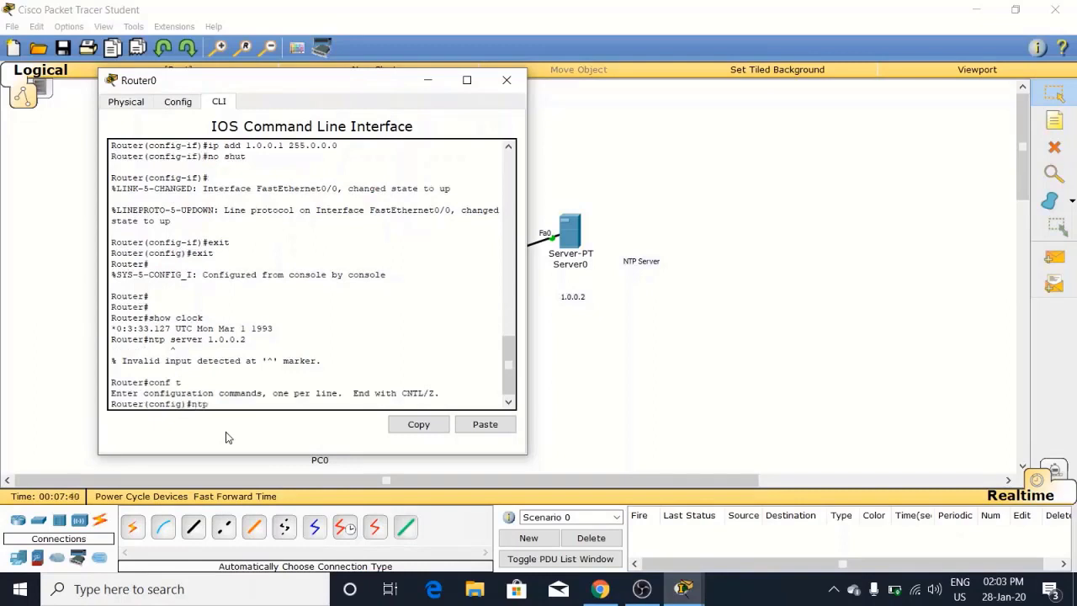
{"action": "type", "text": "server"}
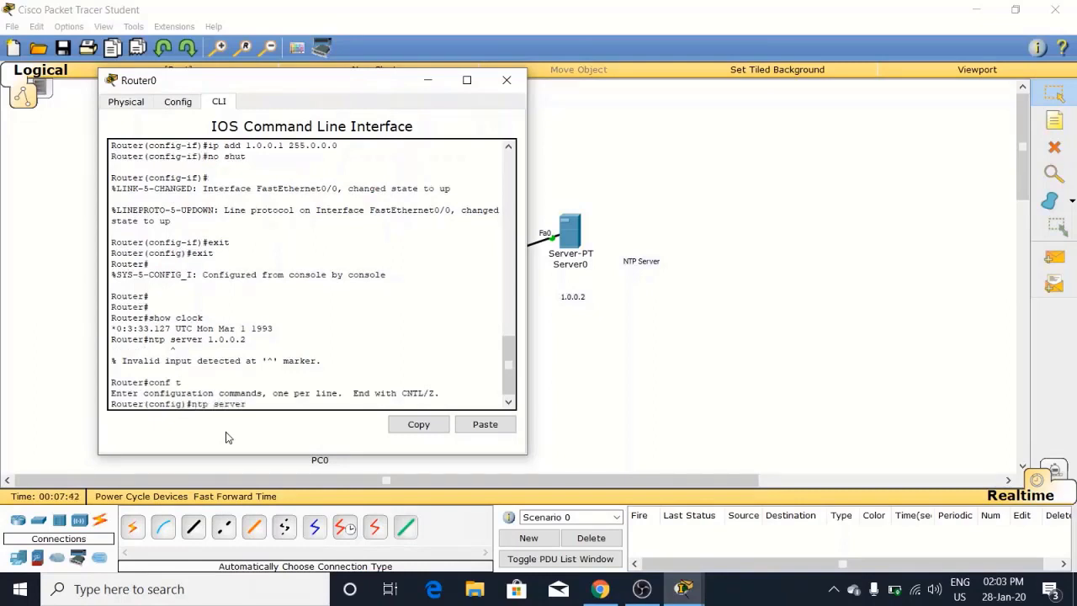
{"action": "type", "text": "1.0.0.2"}
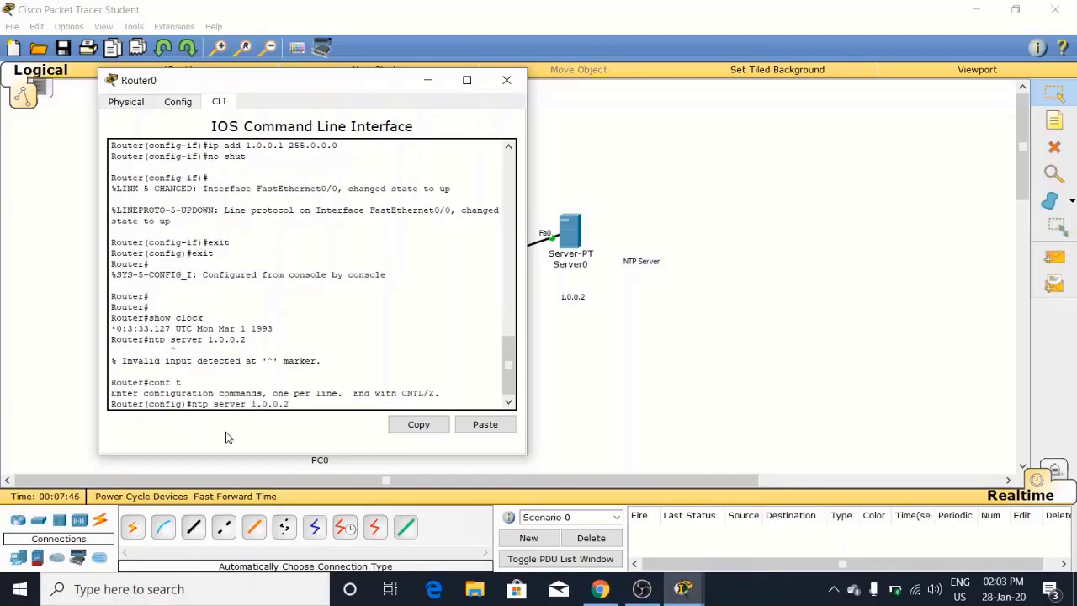
{"action": "key", "text": "enter"}
{"action": "type", "text": "exit"}
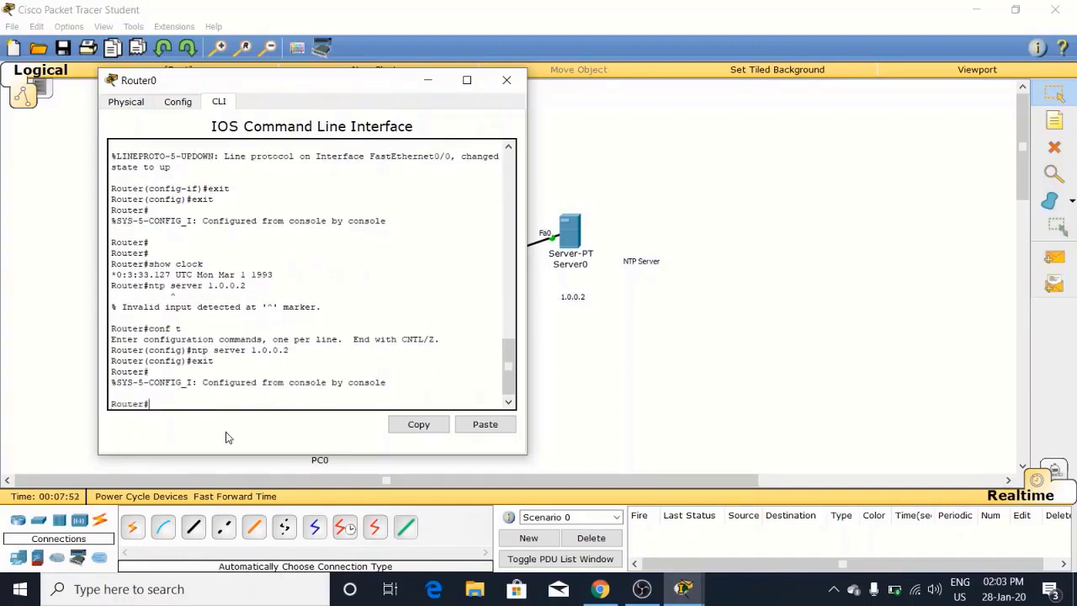
Save with write and run show clock to confirm the synced 28 January 2020 time.
{"action": "type", "text": "write"}
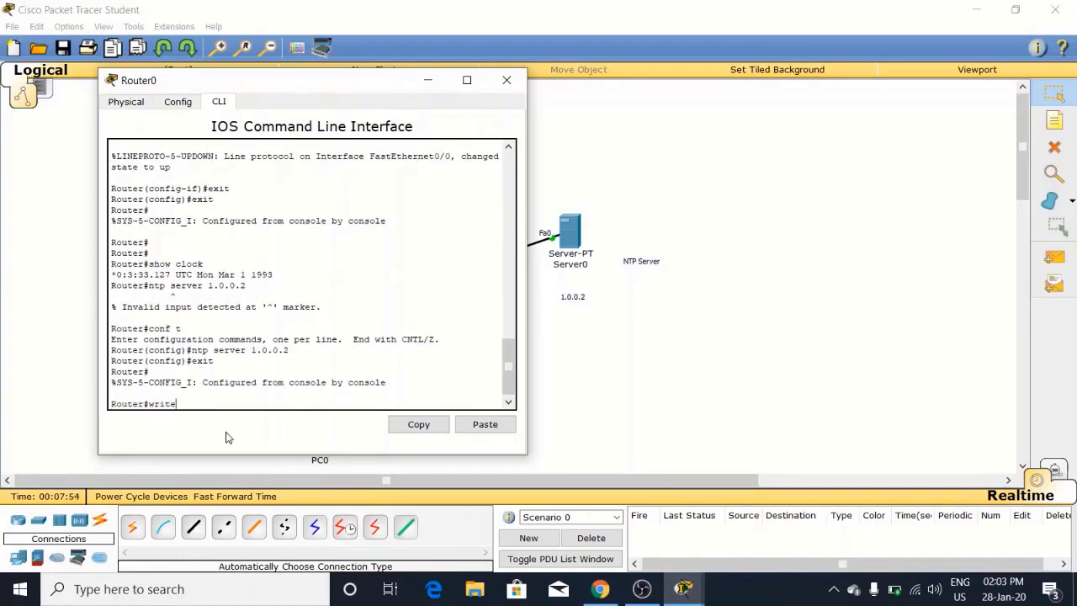
{"action": "key", "text": "enter"}
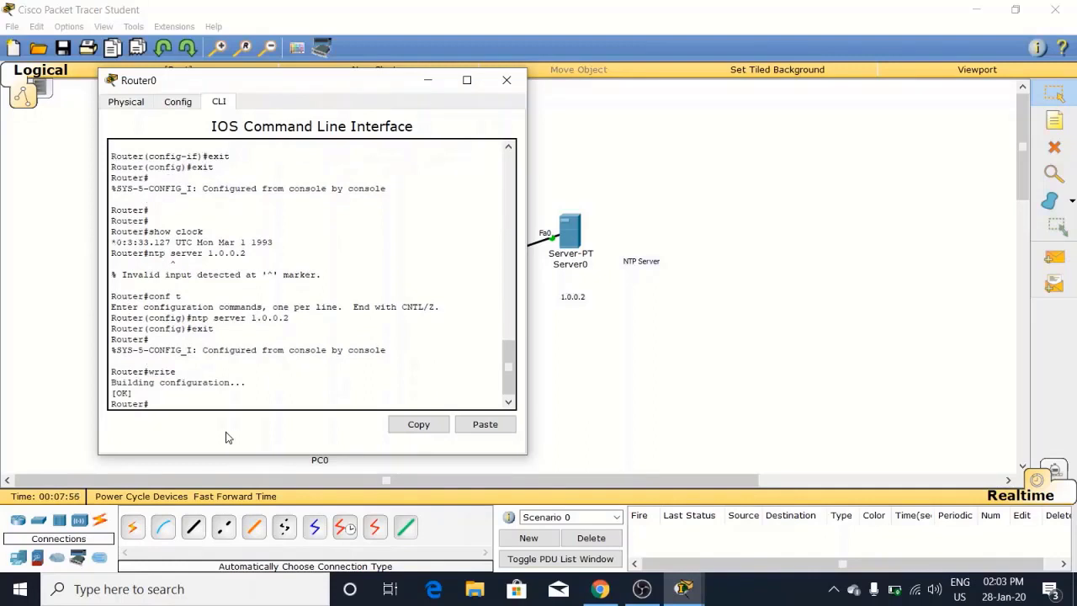
{"action": "type", "text": "show"}
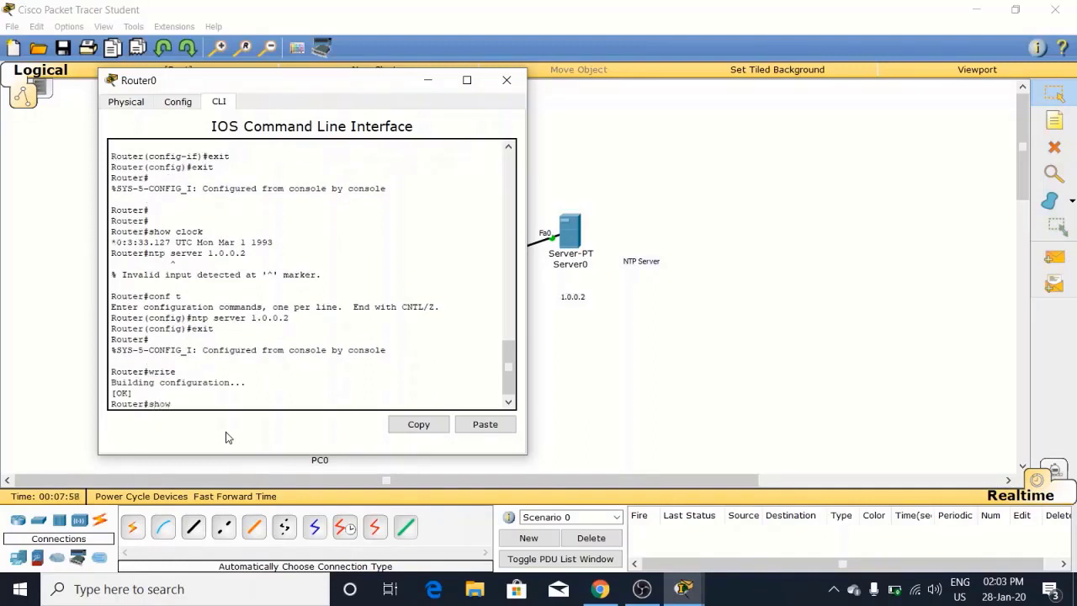
{"action": "type", "text": "clock"}
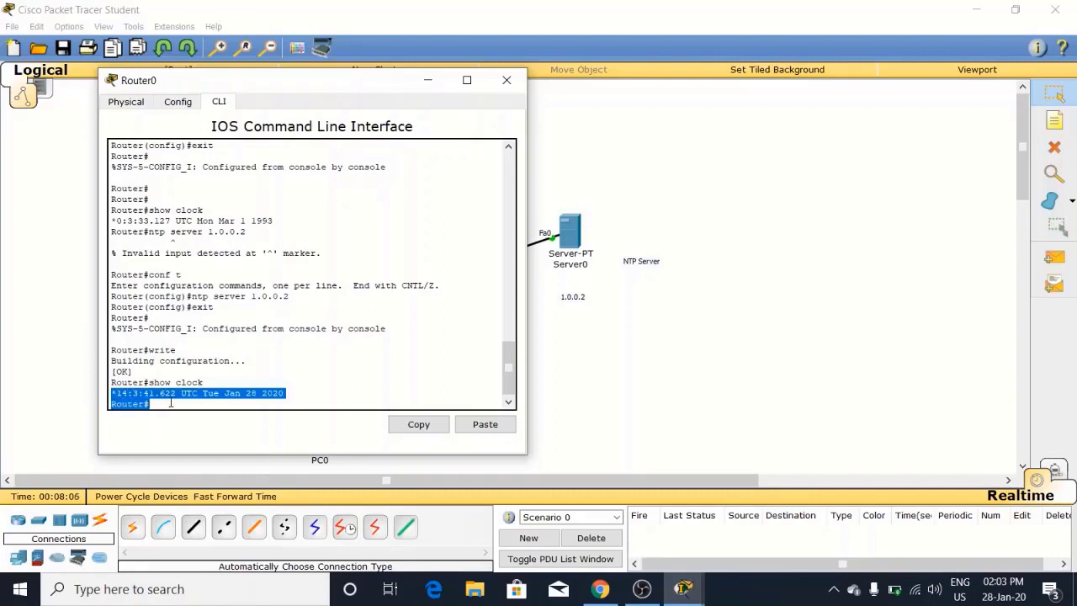
{"action": "left_click", "coordinate": [210, 394]}
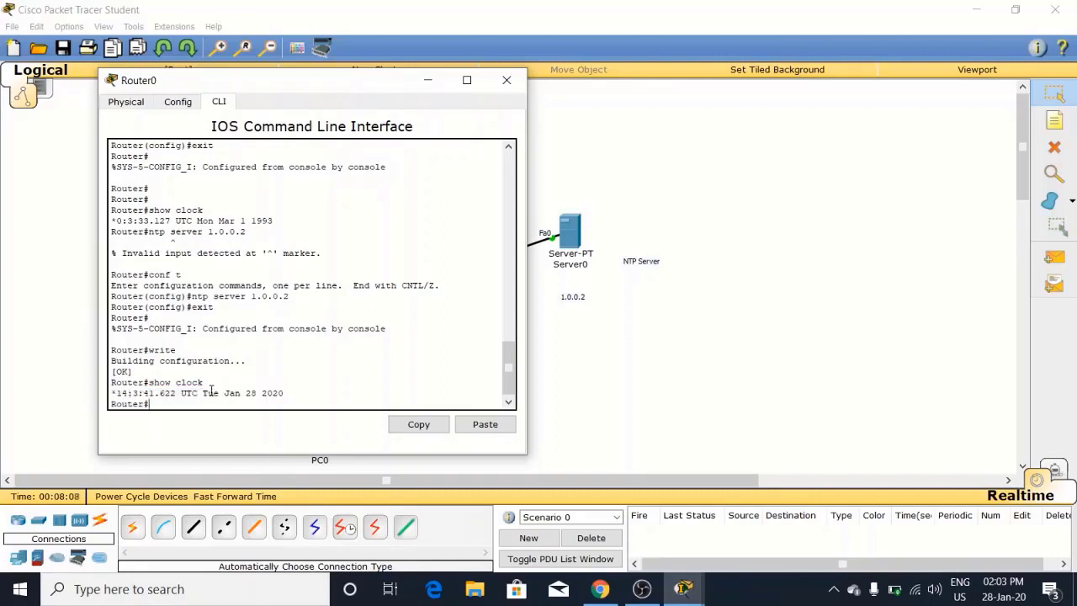
{"action": "left_click_drag", "start_coordinate": [210, 394], "coordinate": [150, 404]}
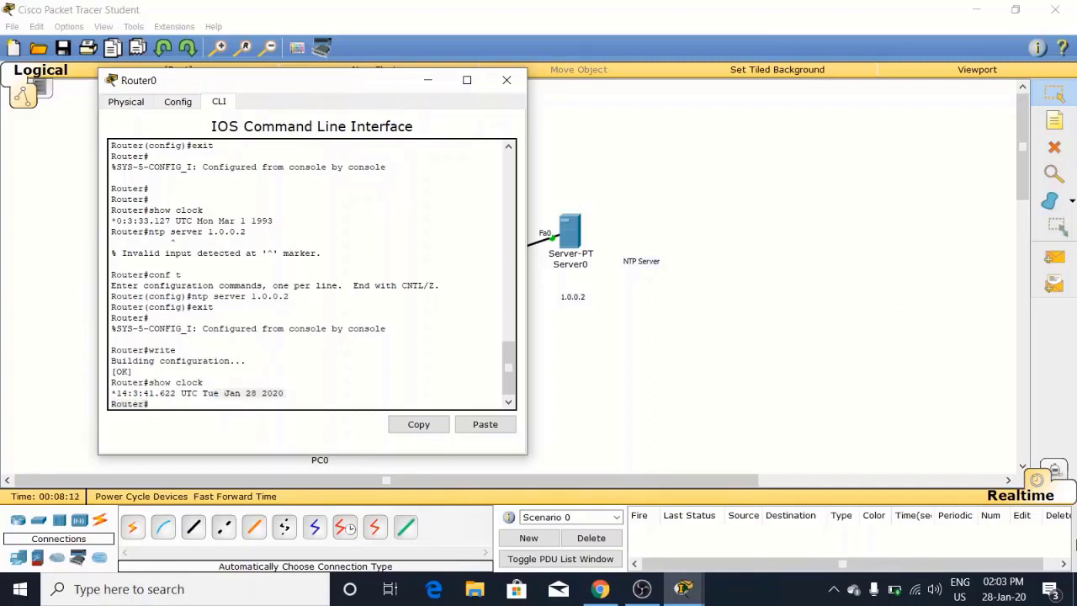
{"action": "mouse_move", "coordinate": [1003, 583]}
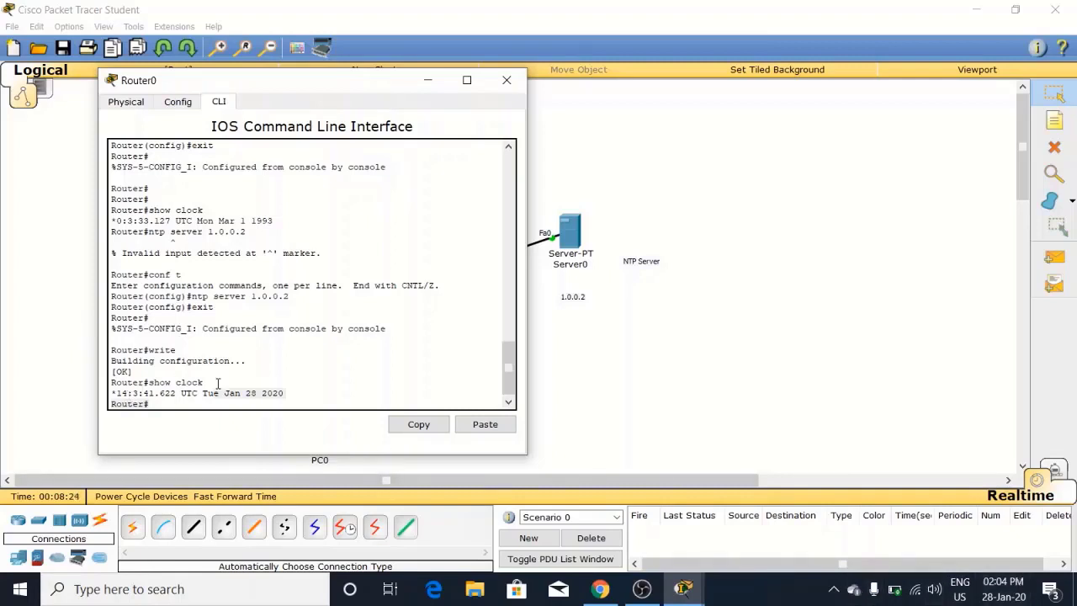
{"action": "left_click_drag", "start_coordinate": [217, 382], "coordinate": [150, 404]}
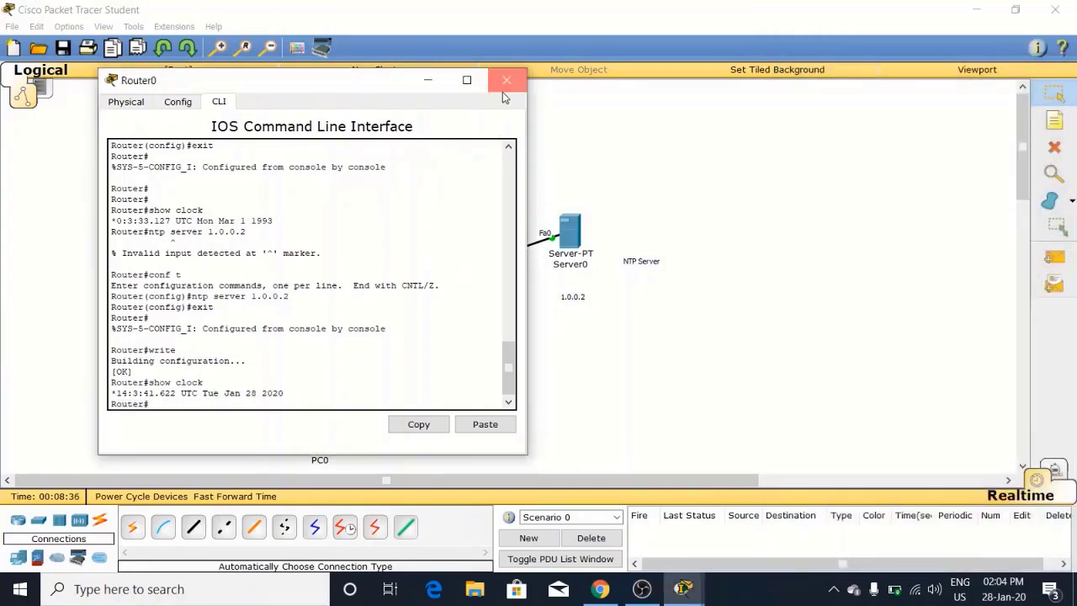
Close Router0's console window, returning to the full topology view.
{"action": "left_click", "coordinate": [506, 81]}
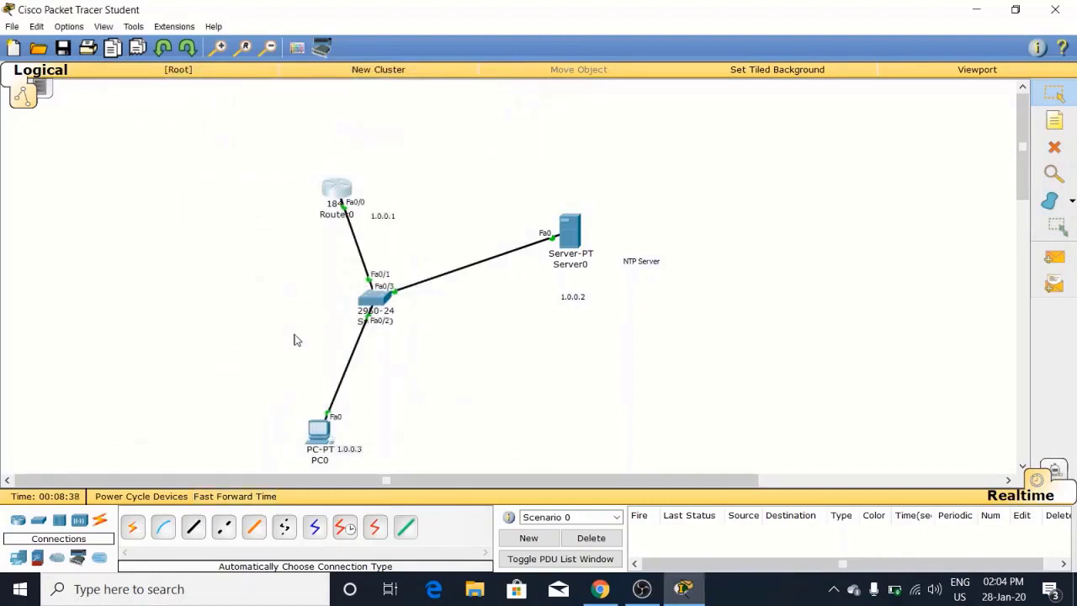
{"action": "mouse_move", "coordinate": [412, 337]}
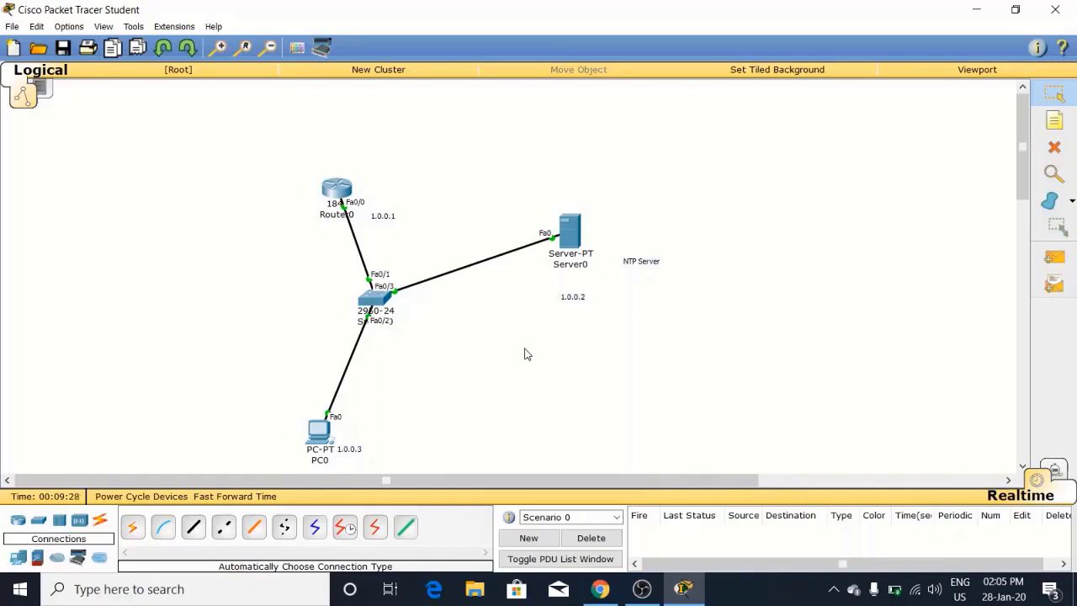
{"action": "mouse_move", "coordinate": [562, 316]}
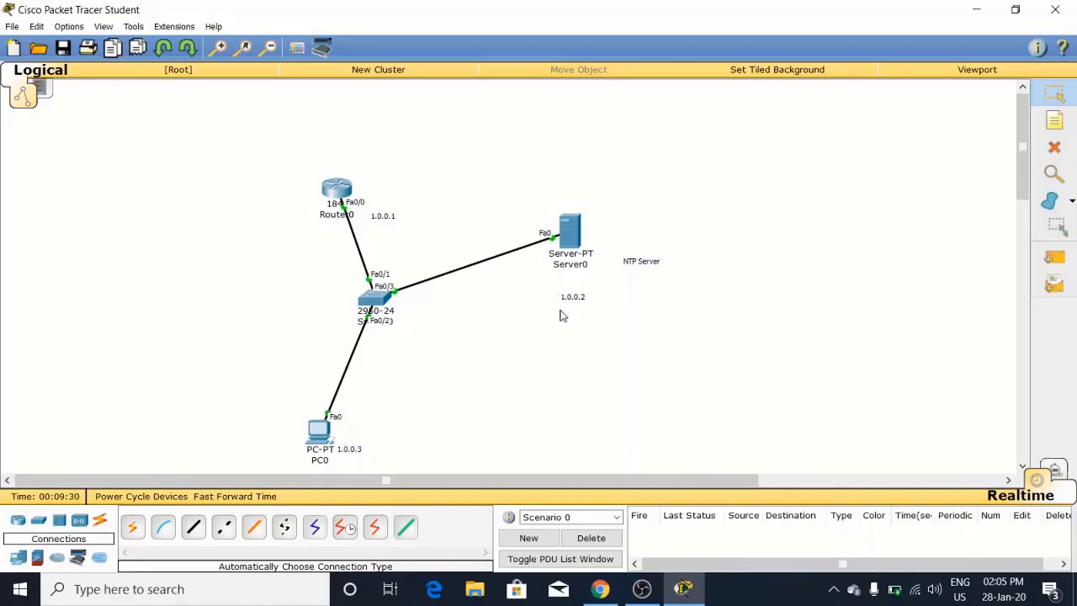